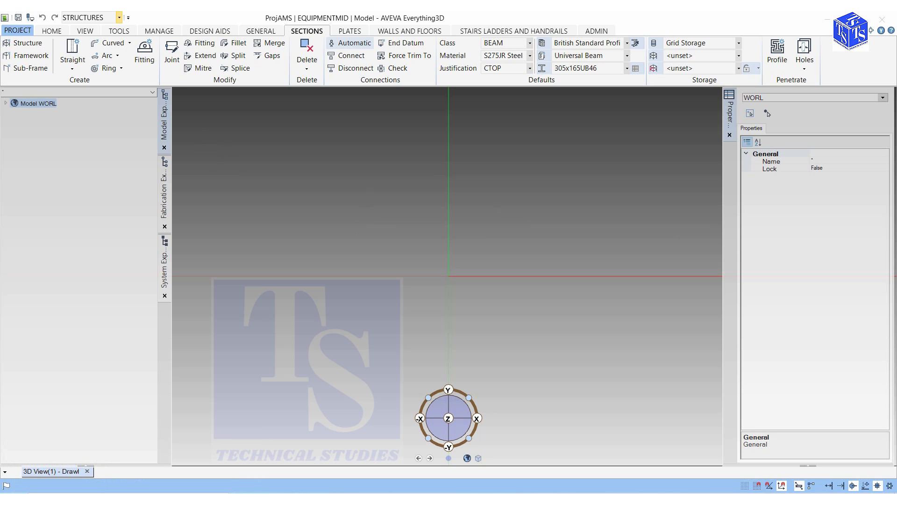
# - Keep the Structures discipline and create a new site named SITE1
pyautogui.click(118, 17)
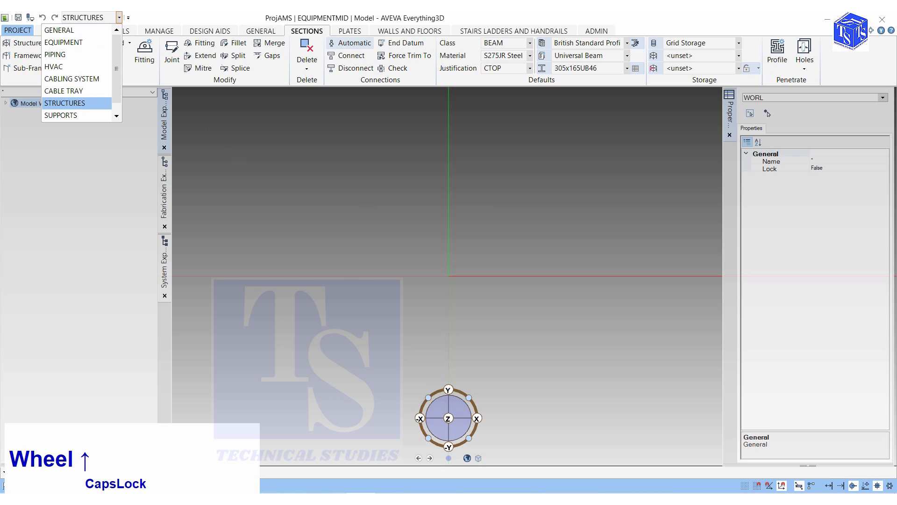
pyautogui.click(65, 103)
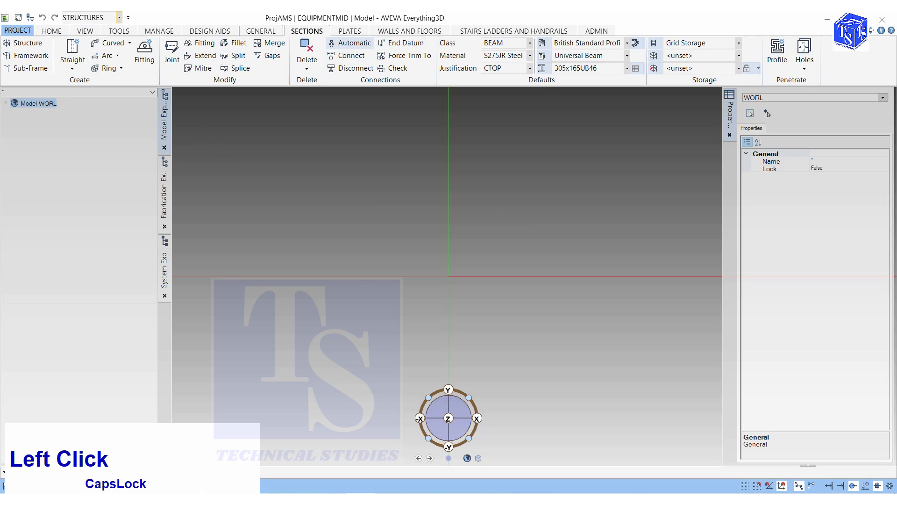
pyautogui.click(260, 30)
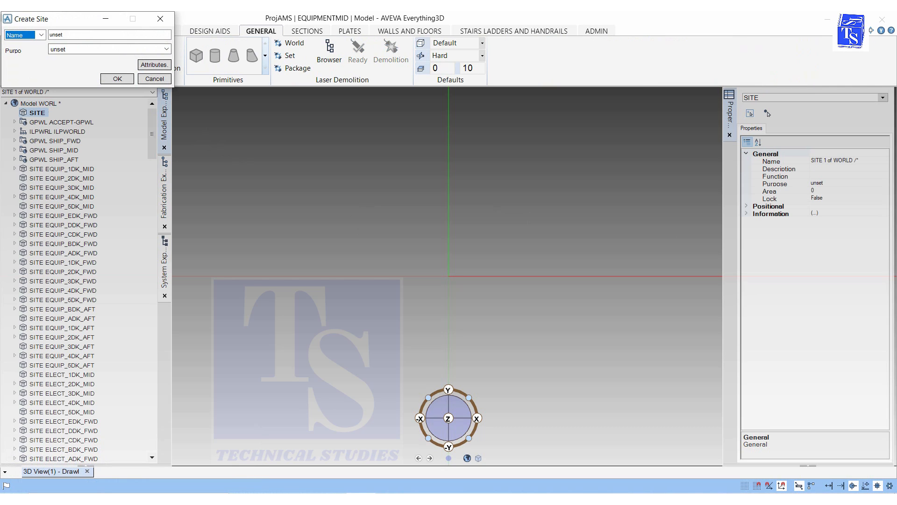
pyautogui.click(108, 35)
pyautogui.write('/SITE1')
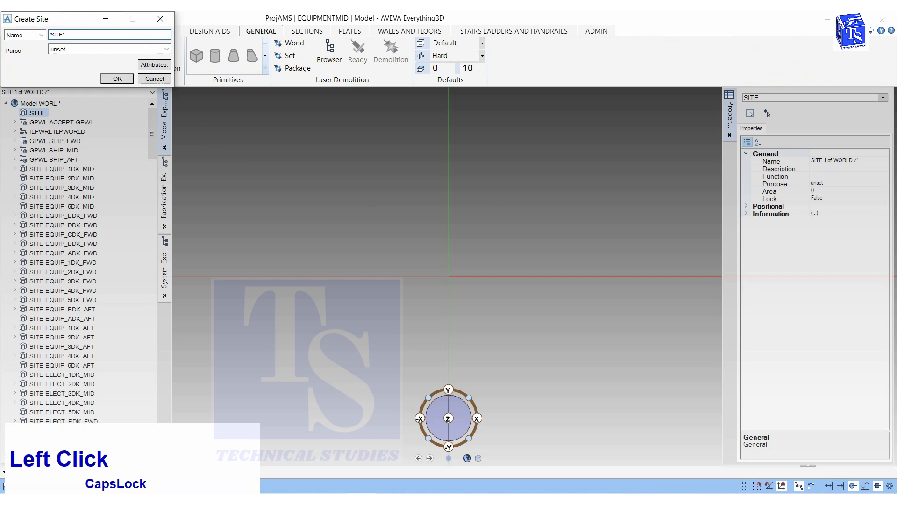
pyautogui.click(116, 78)
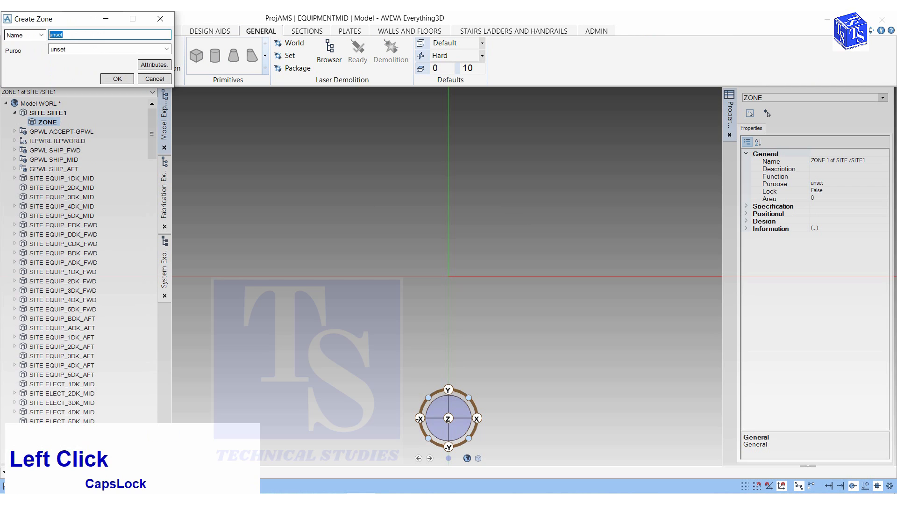
# - Create a zone named ZONE1 inside SITE1
pyautogui.write('zo')
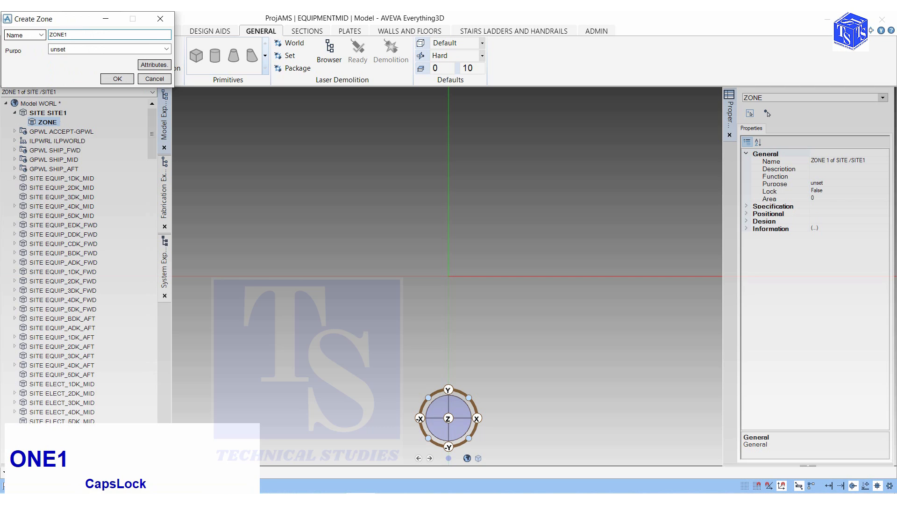
pyautogui.click(117, 78)
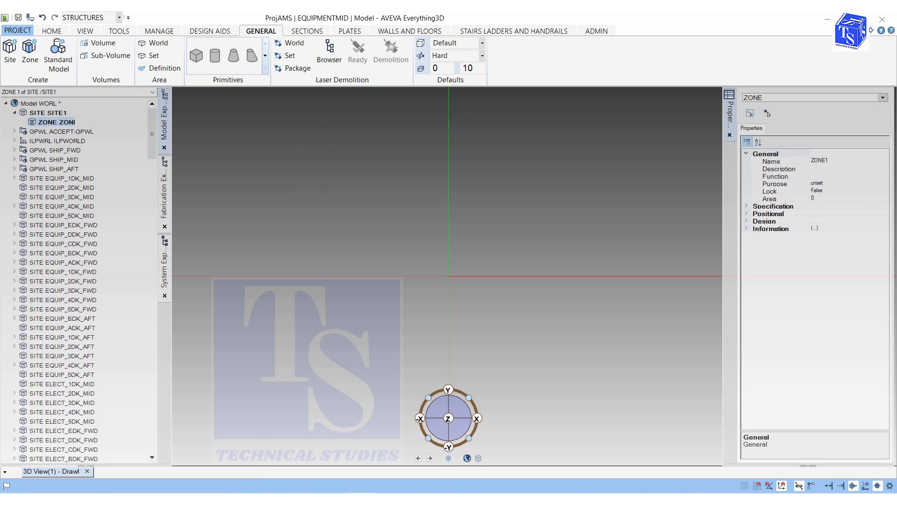
# - Create structure STR1 under ZONE1
pyautogui.click(306, 30)
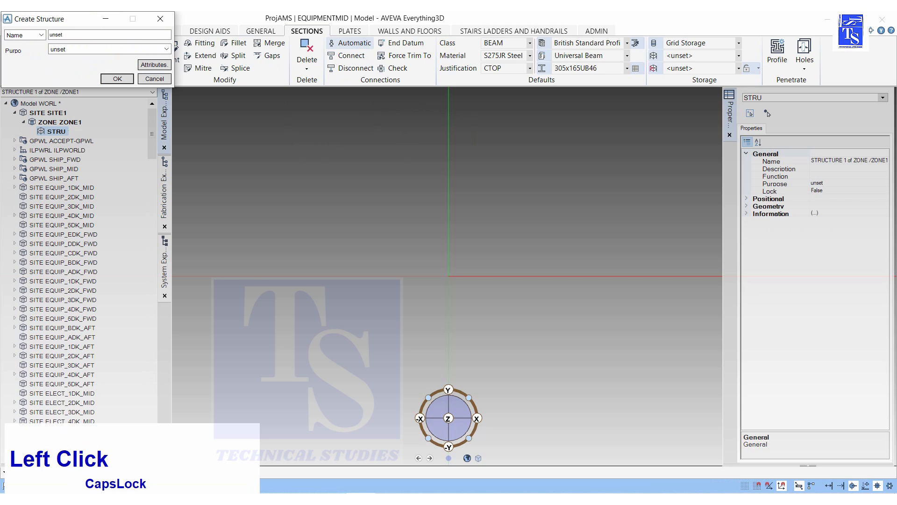
pyautogui.write('s')
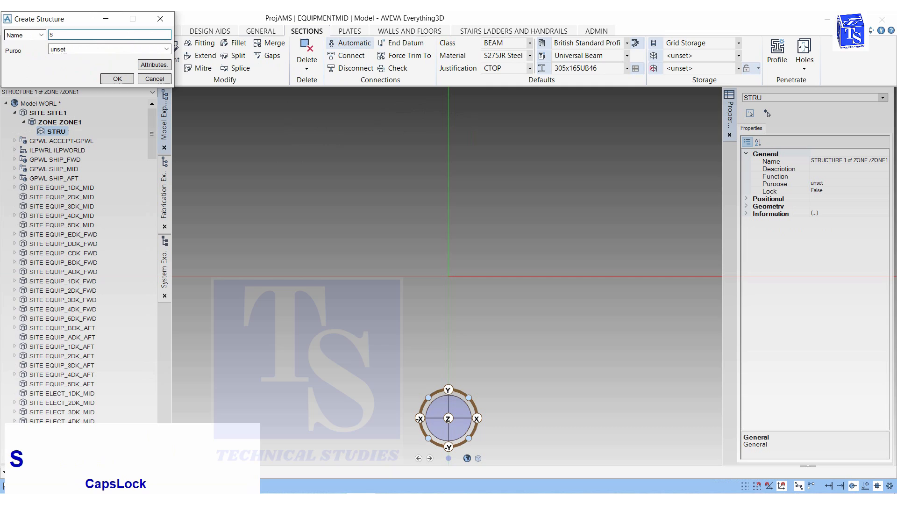
pyautogui.write('TR1')
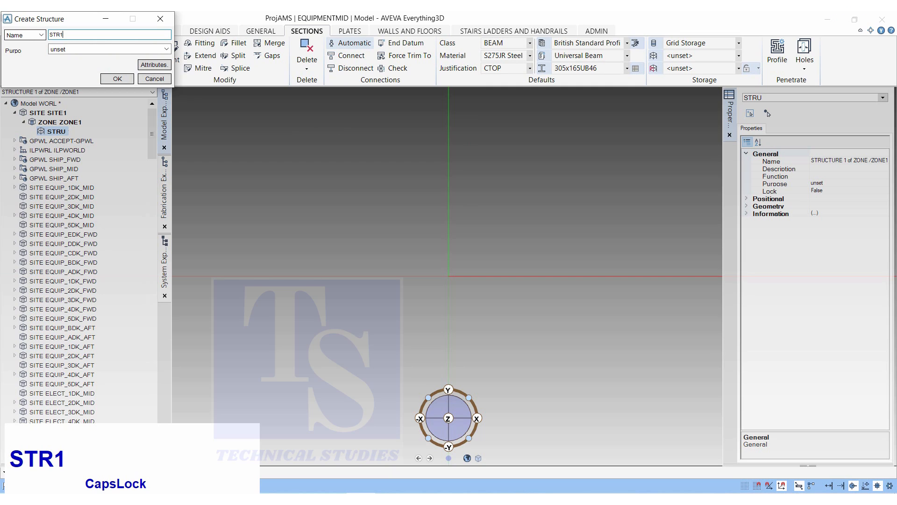
pyautogui.click(117, 79)
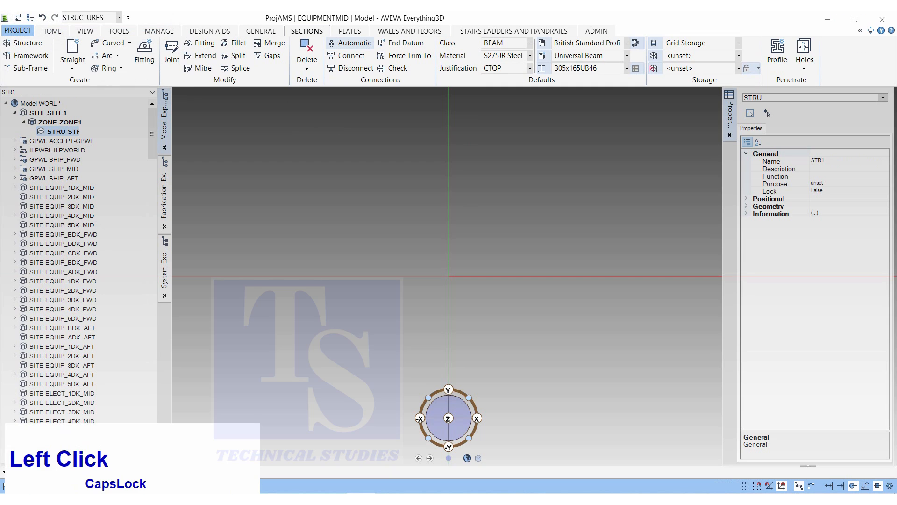
# - Create framework FRM1 under STR1
pyautogui.click(27, 55)
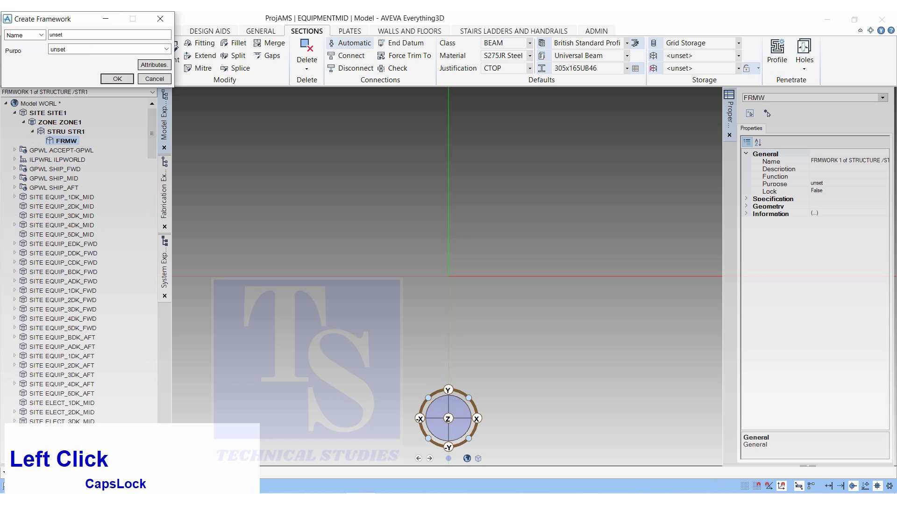
pyautogui.click(108, 34)
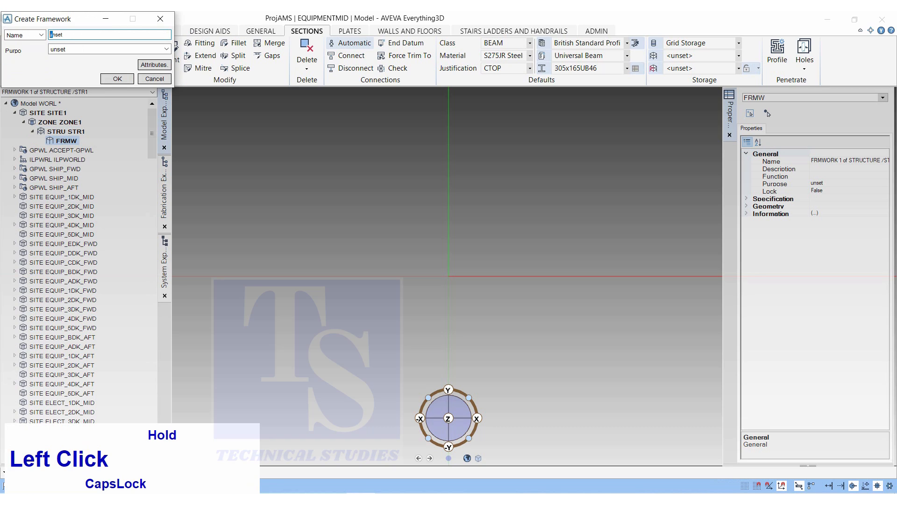
pyautogui.write('F')
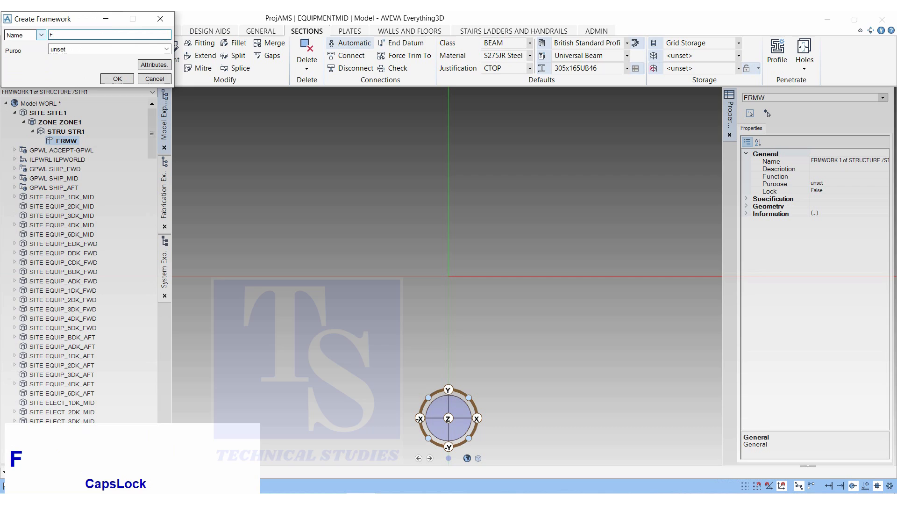
pyautogui.write('RM1')
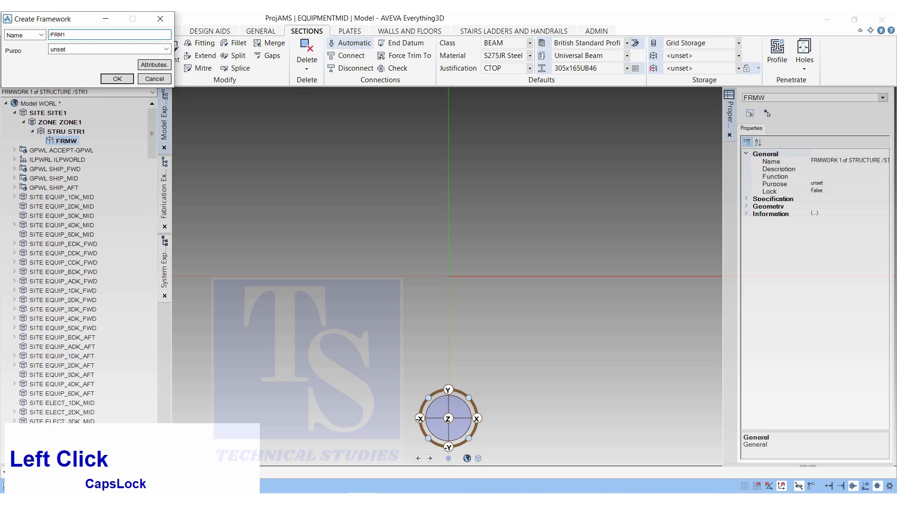
pyautogui.click(116, 79)
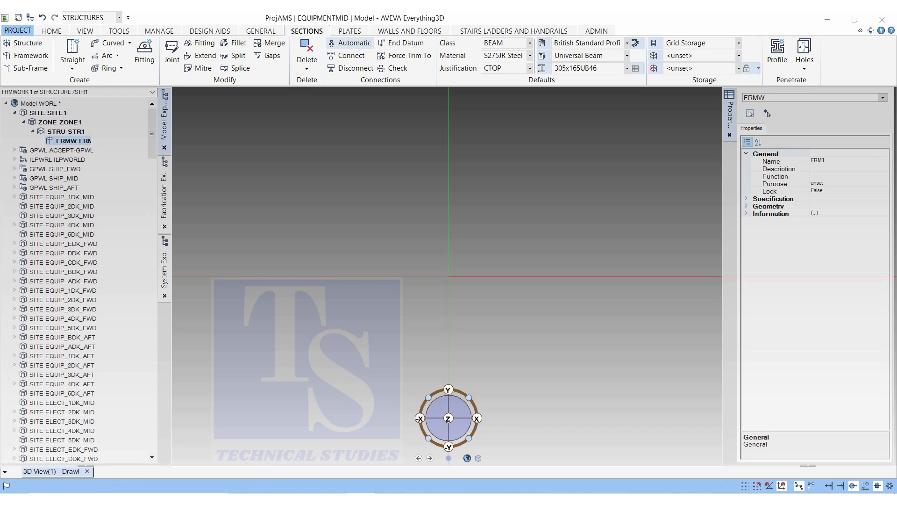
# - Create sub-frame SBFR1 under FRM1
pyautogui.click(27, 67)
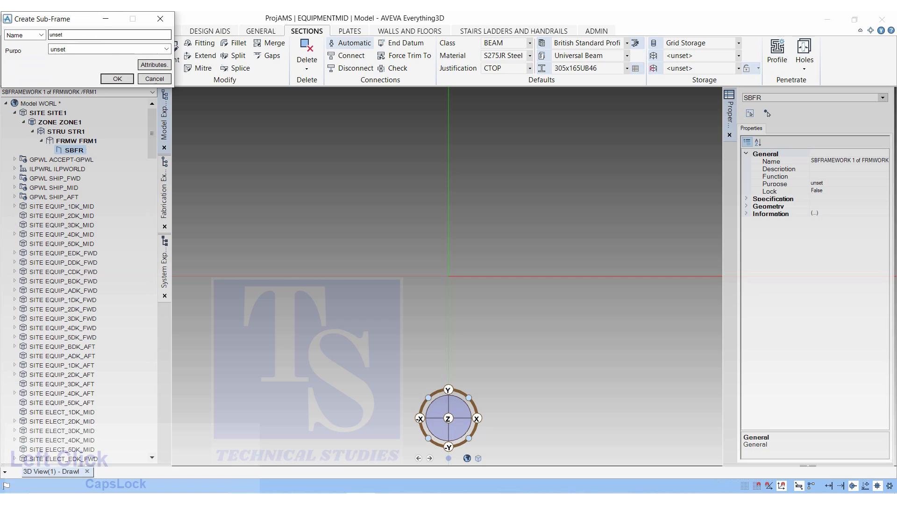
pyautogui.write('SB')
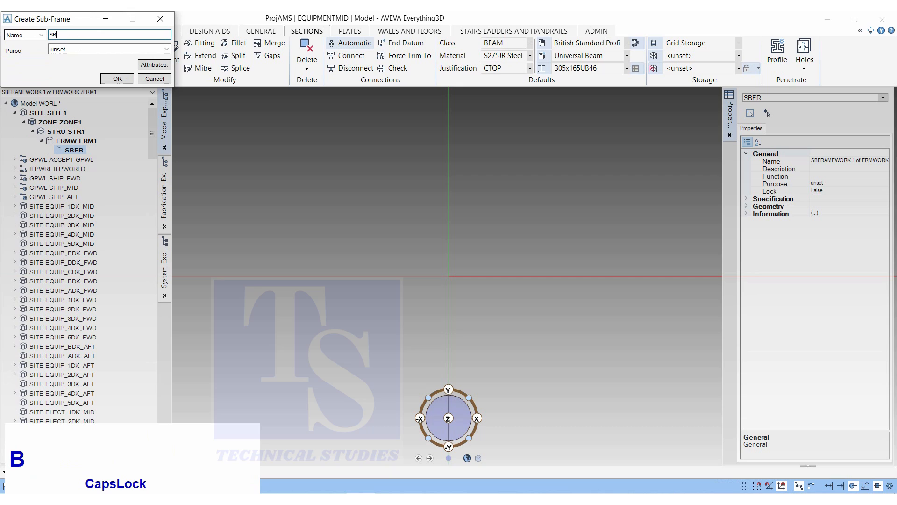
pyautogui.write('FR1')
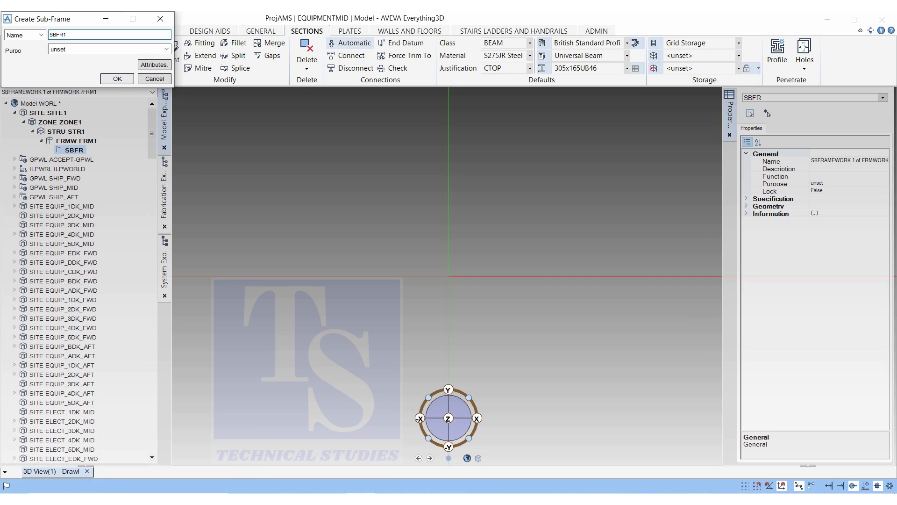
pyautogui.click(117, 78)
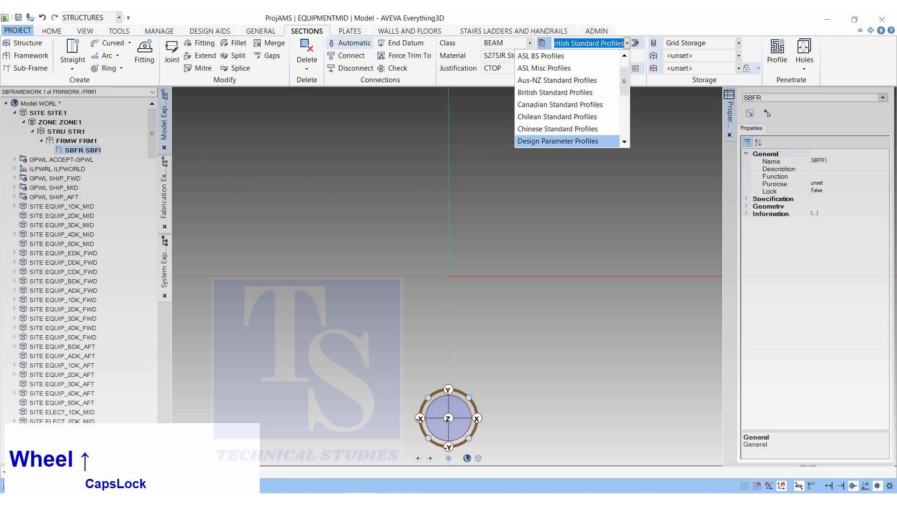
# - Default new sections to a British Standard Universal Column, size 254x254UC107
pyautogui.click(555, 92)
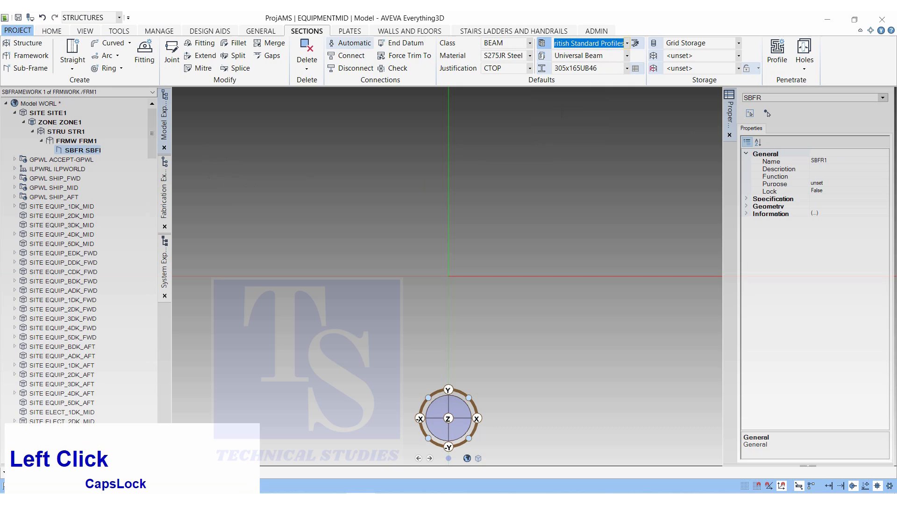
pyautogui.click(587, 55)
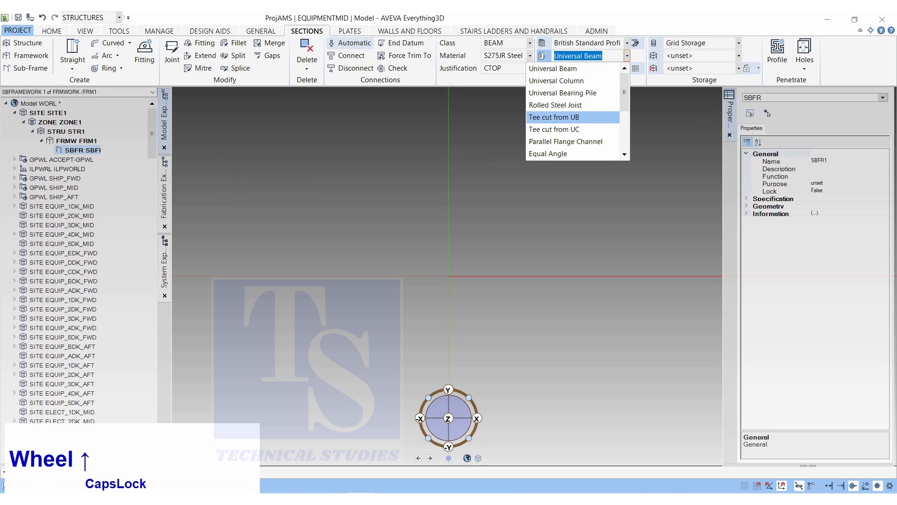
pyautogui.click(556, 80)
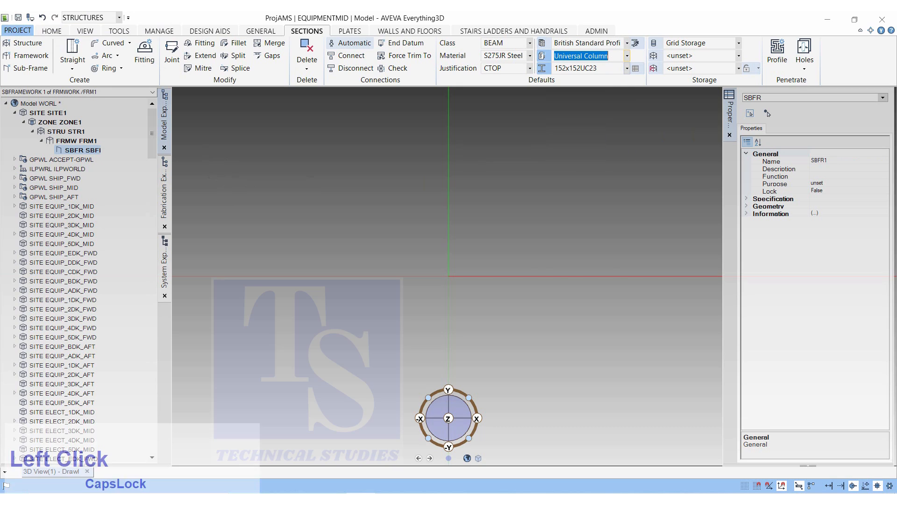
pyautogui.click(639, 68)
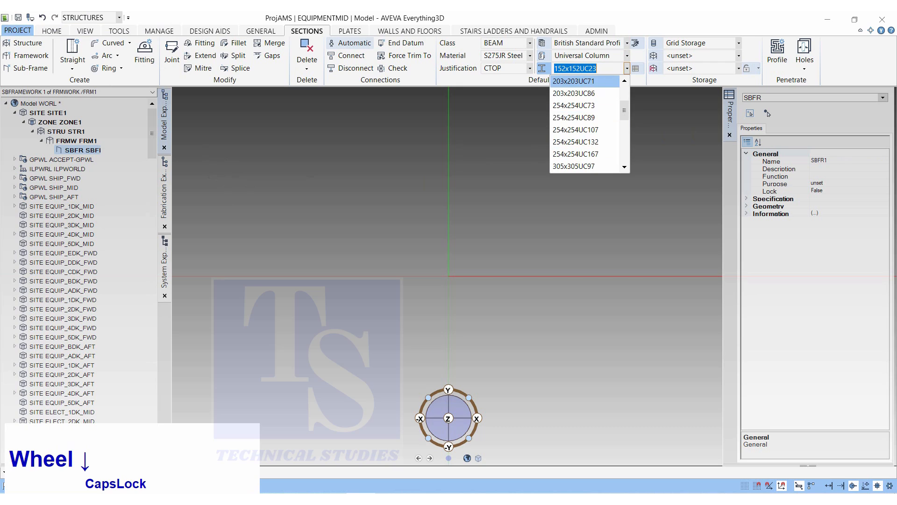
pyautogui.click(576, 129)
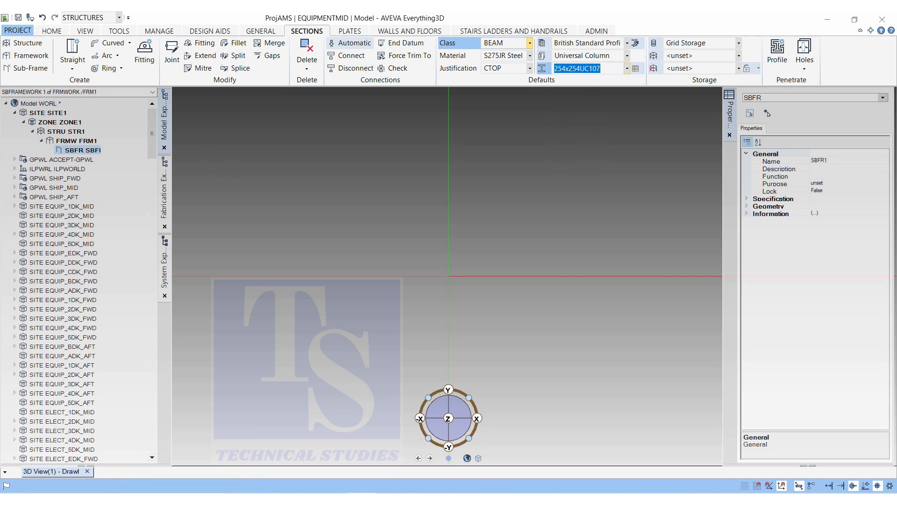
# - Set class COLUMN, material S275JR Steel and neutral-axis justification as defaults
pyautogui.click(527, 43)
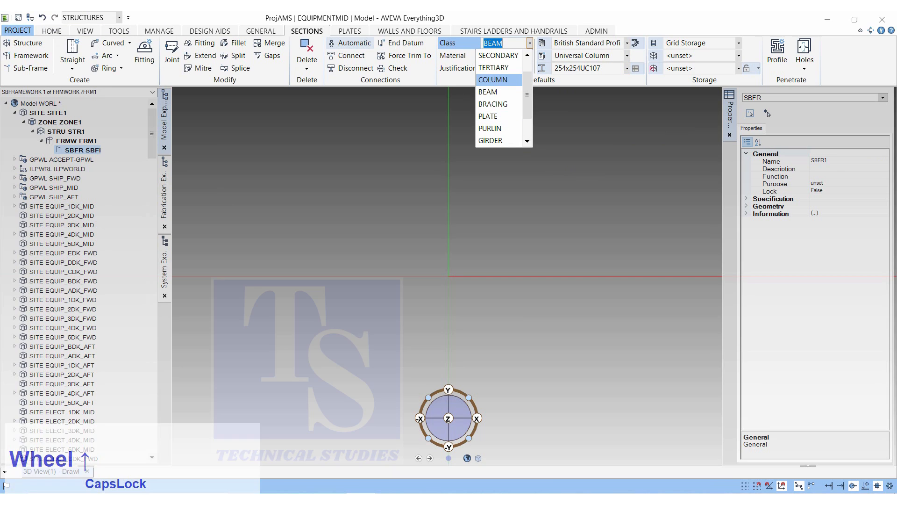
pyautogui.click(493, 79)
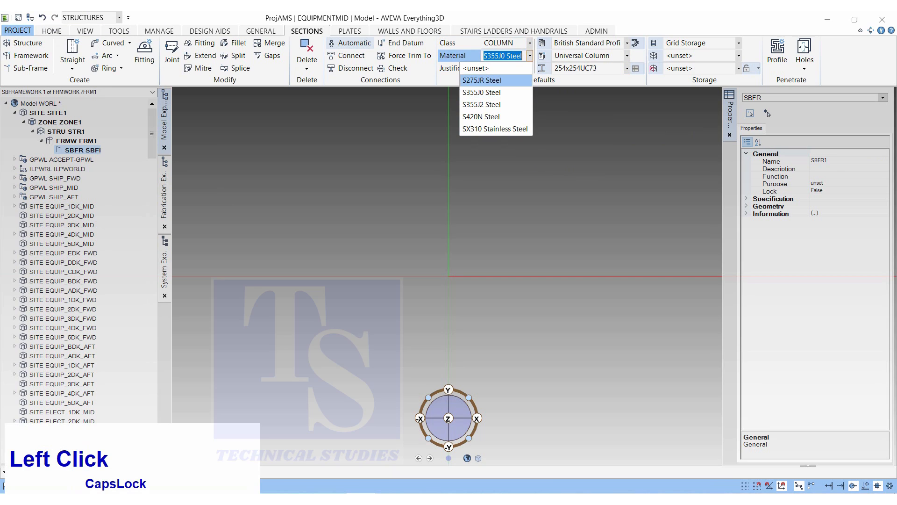
pyautogui.click(481, 81)
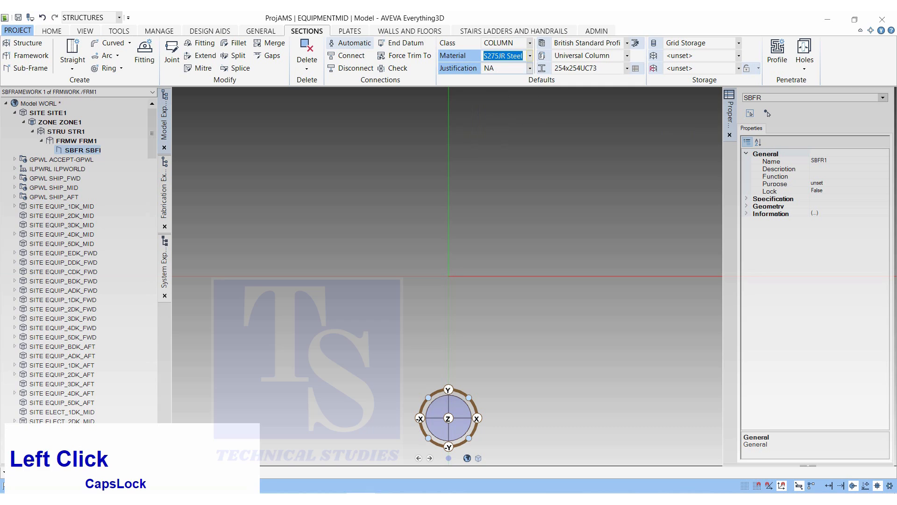
pyautogui.click(529, 68)
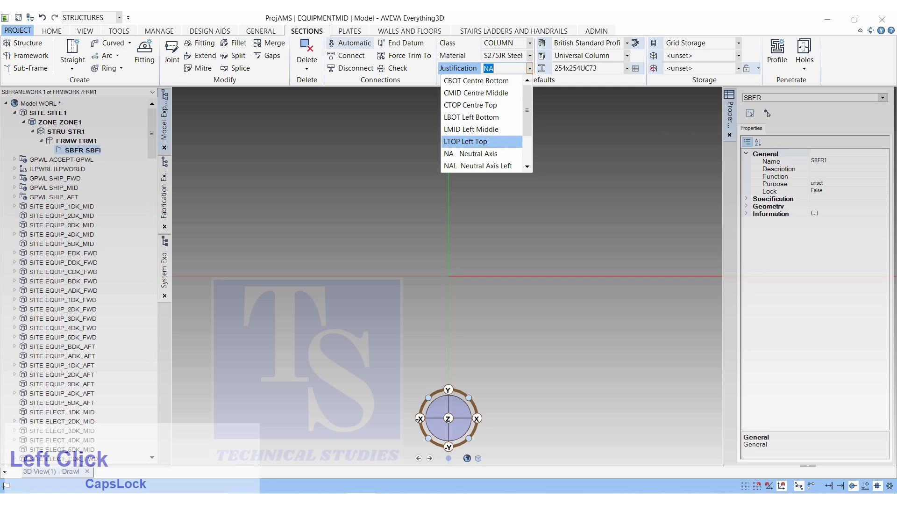
pyautogui.click(472, 153)
pyautogui.write('0')
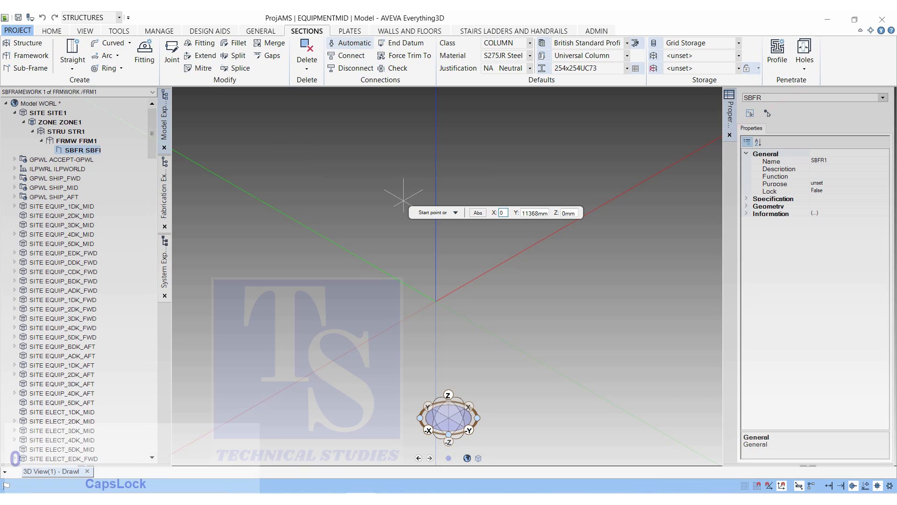
# - Place the column from start point 0,0,0 with a relative end of 0,0,6000
pyautogui.press('Tab')
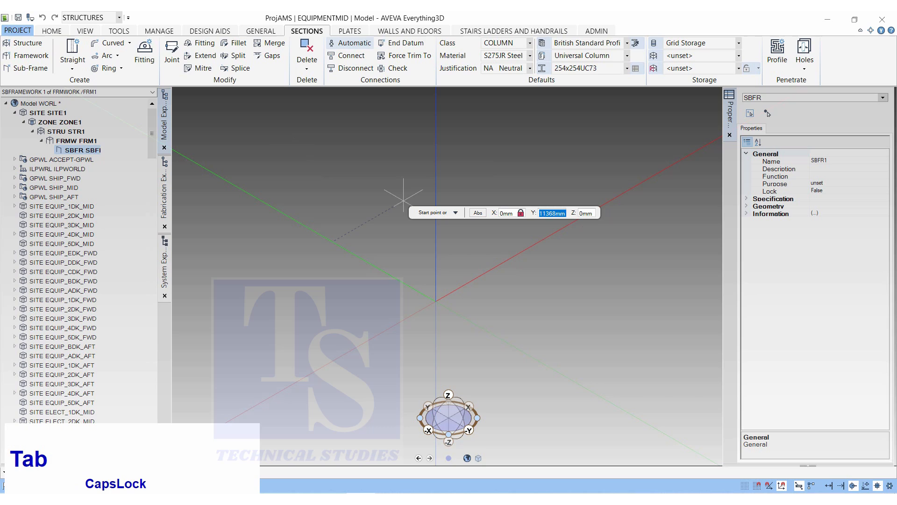
pyautogui.write('0')
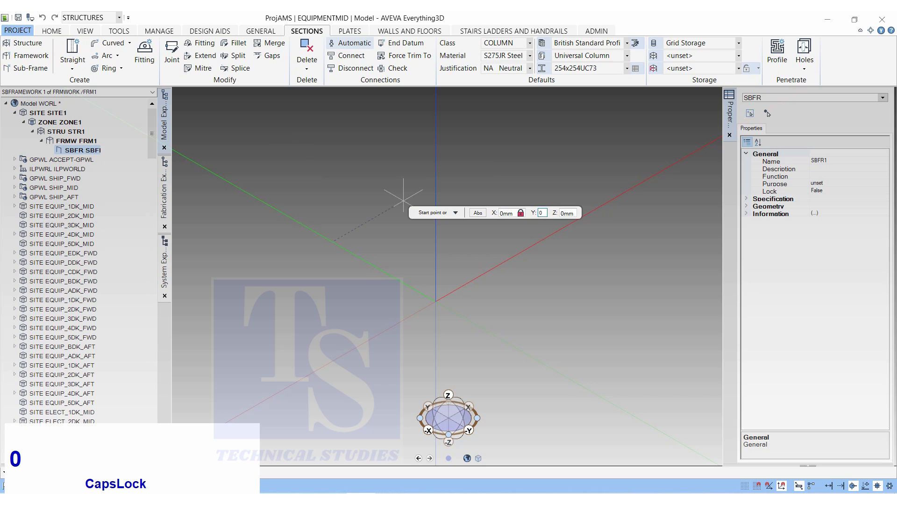
pyautogui.click(584, 213)
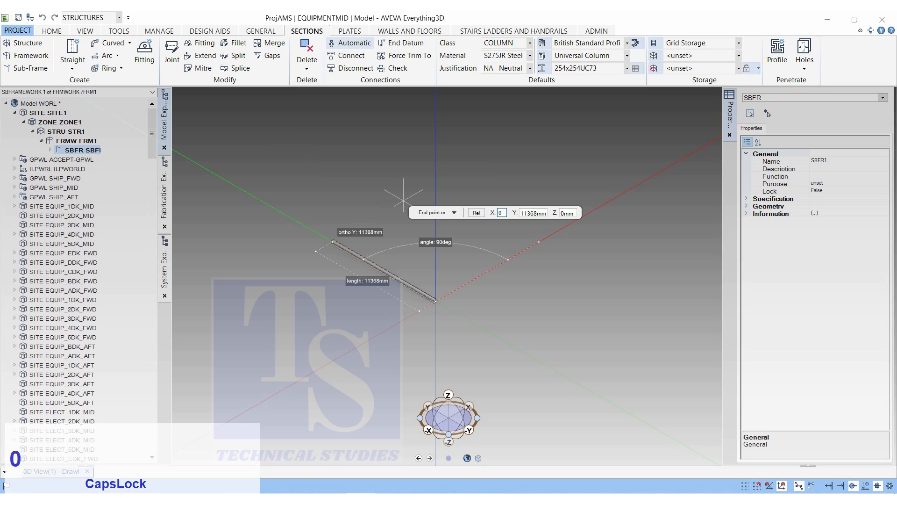
pyautogui.press('Tab')
pyautogui.write('0')
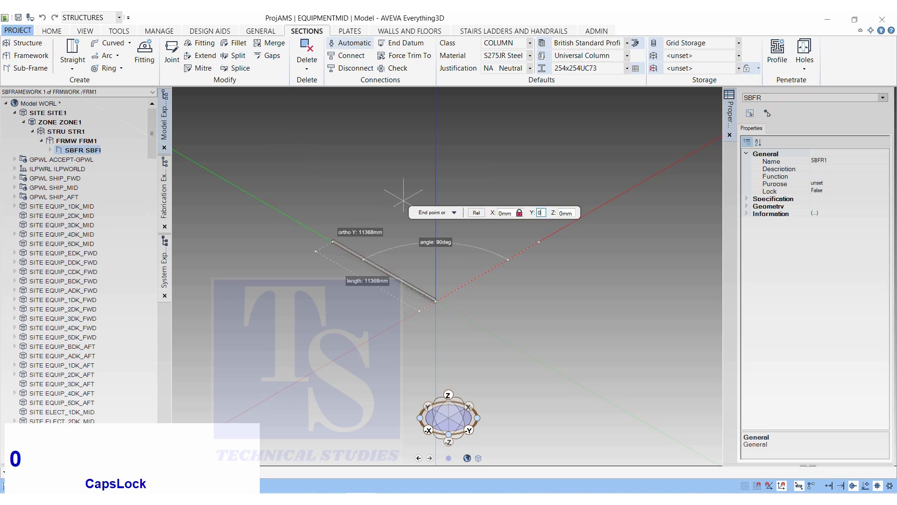
pyautogui.press('Tab')
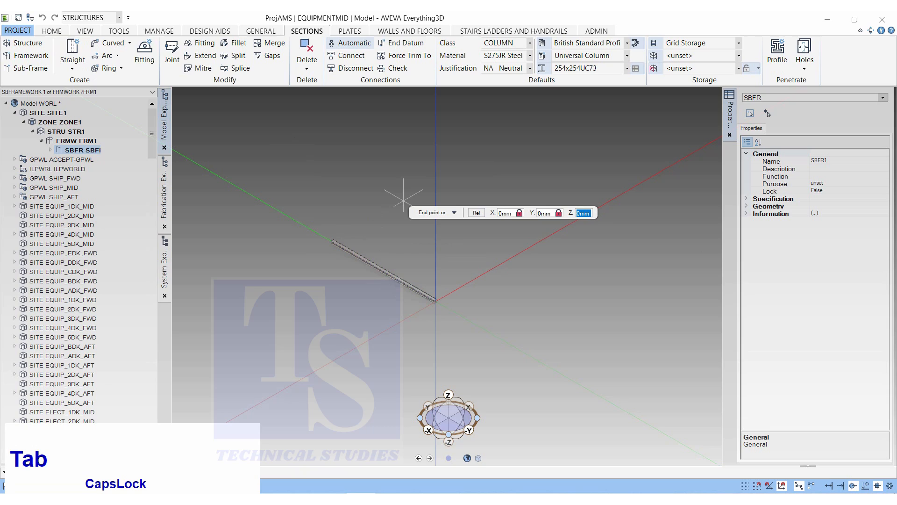
pyautogui.write('6')
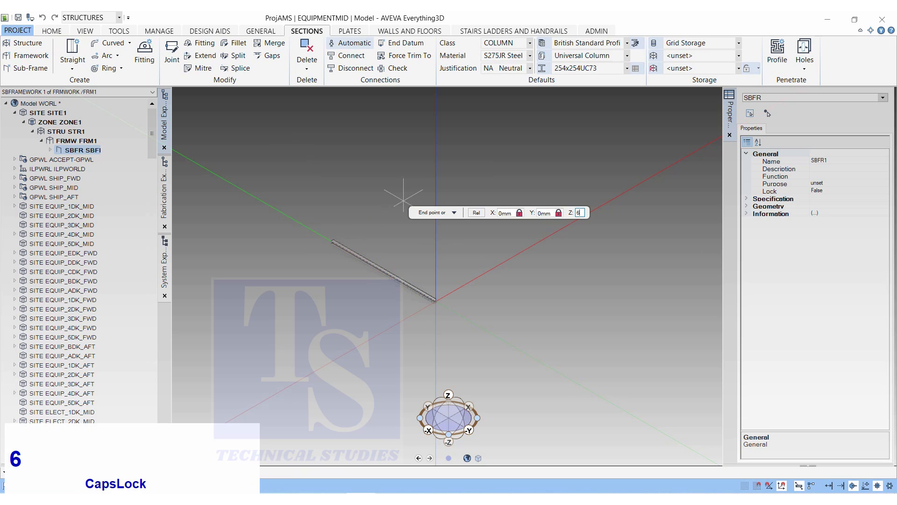
pyautogui.write('6000')
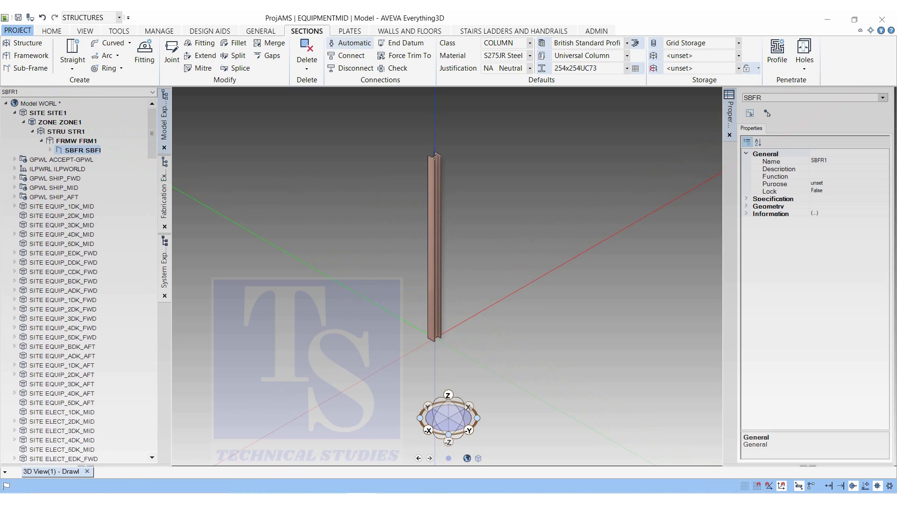
# - Switch the axis display to ENU in the Project page and return to the 3D view
pyautogui.click(17, 30)
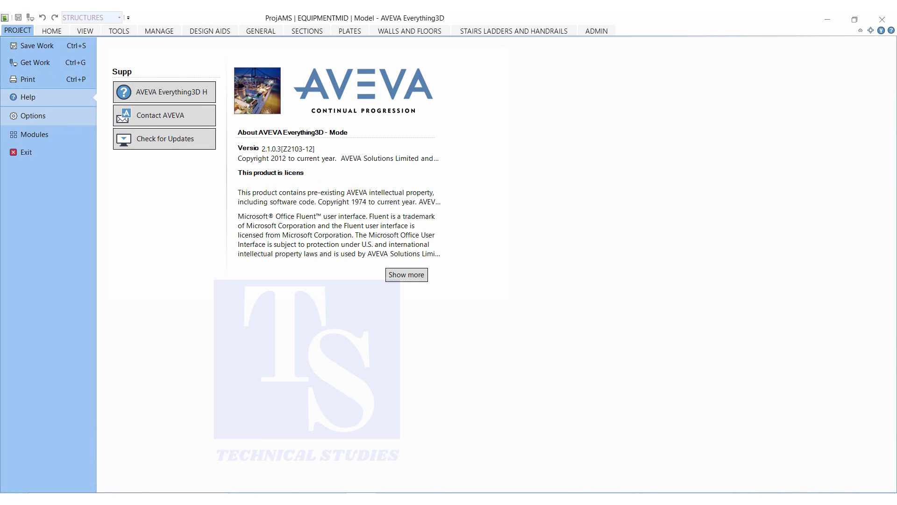
pyautogui.click(306, 31)
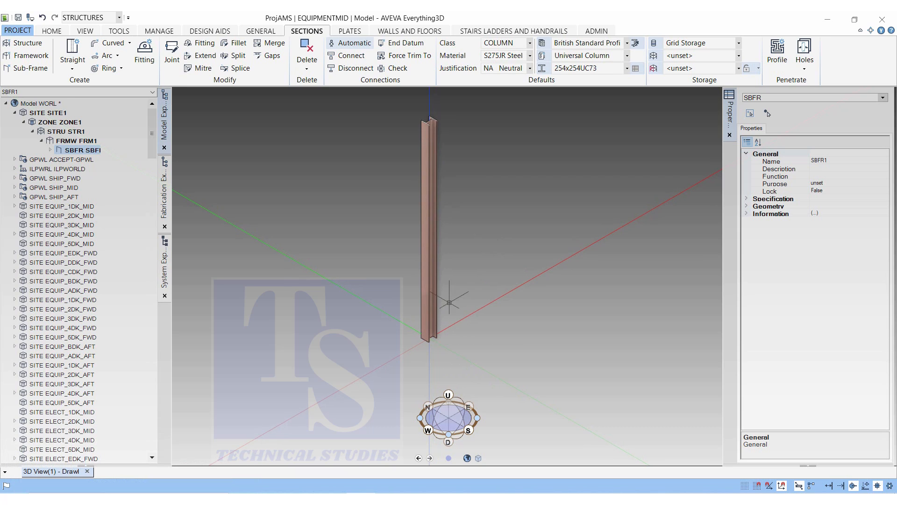
# - Place a single straight column from E 5000 N 0 U 0 rising 6000 mm
pyautogui.click(84, 59)
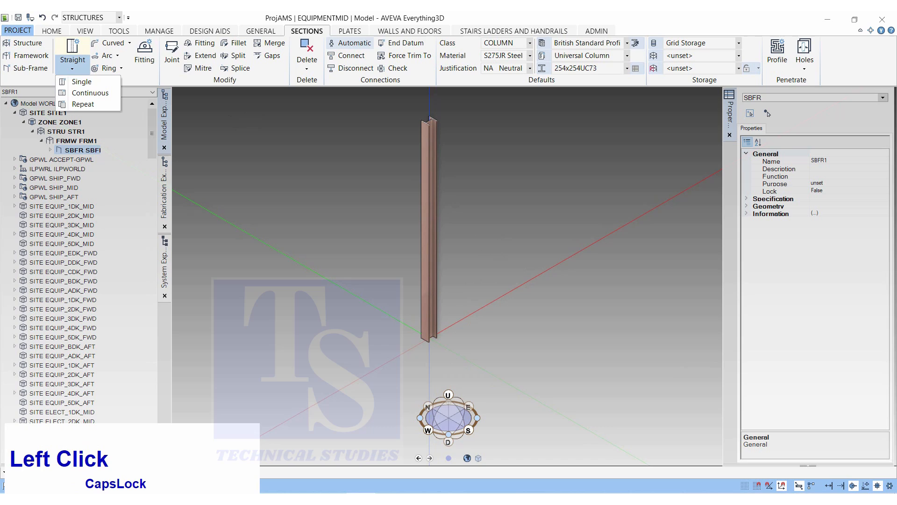
pyautogui.click(81, 81)
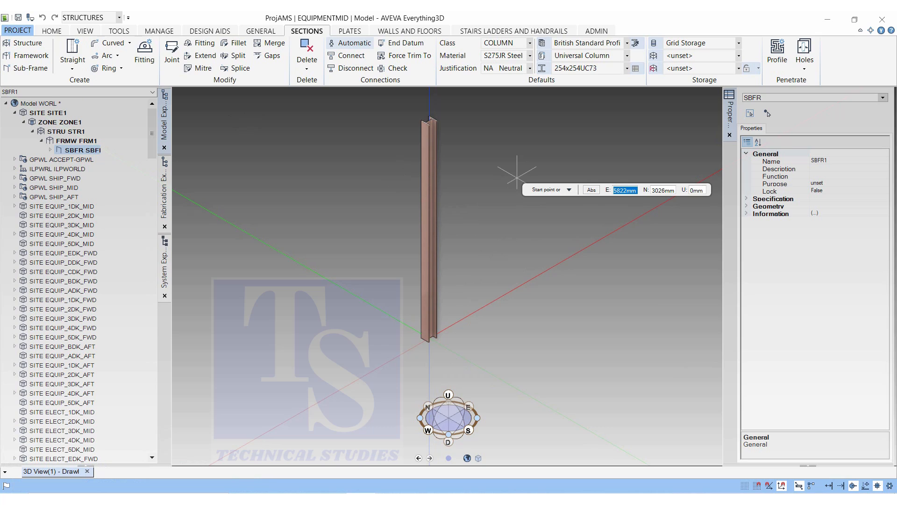
pyautogui.write('5000')
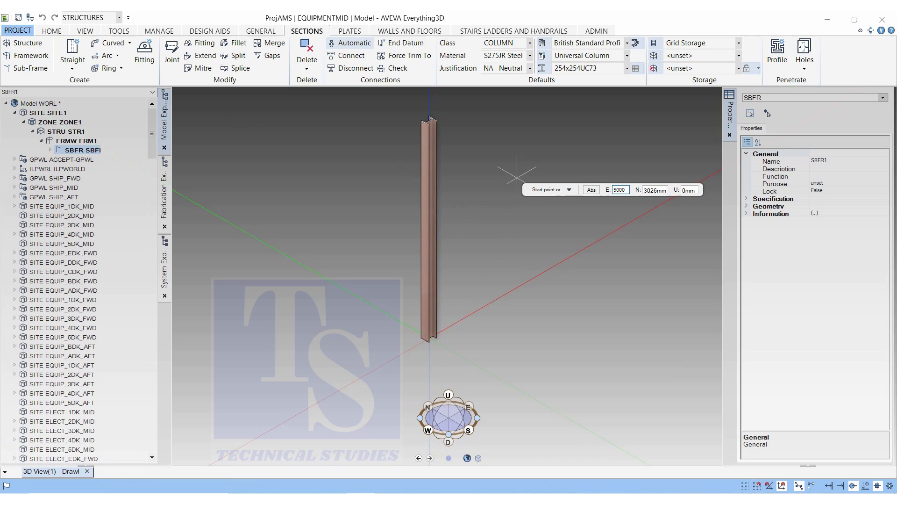
pyautogui.press('Tab')
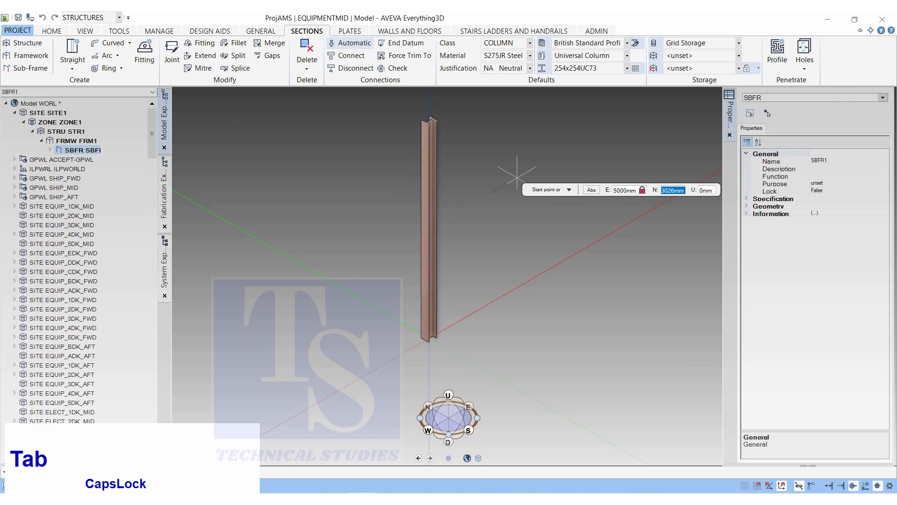
pyautogui.write('0')
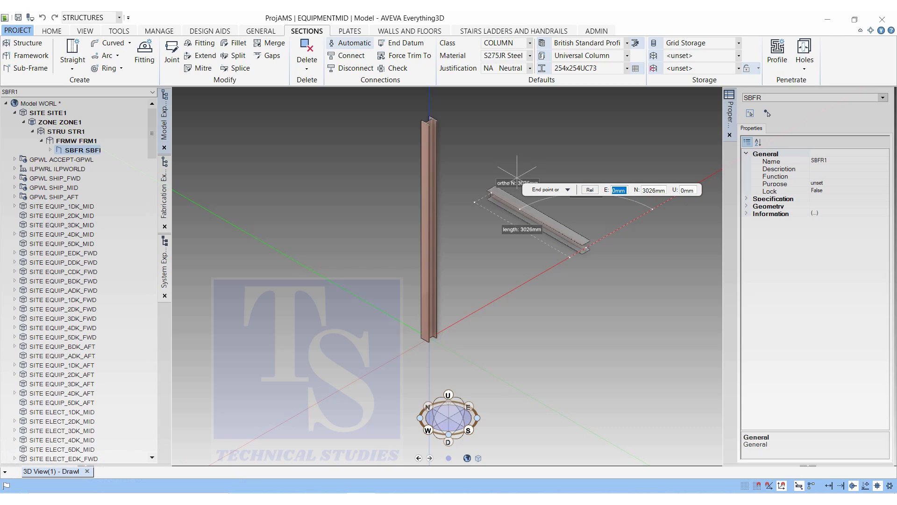
pyautogui.press('Tab')
pyautogui.write('0')
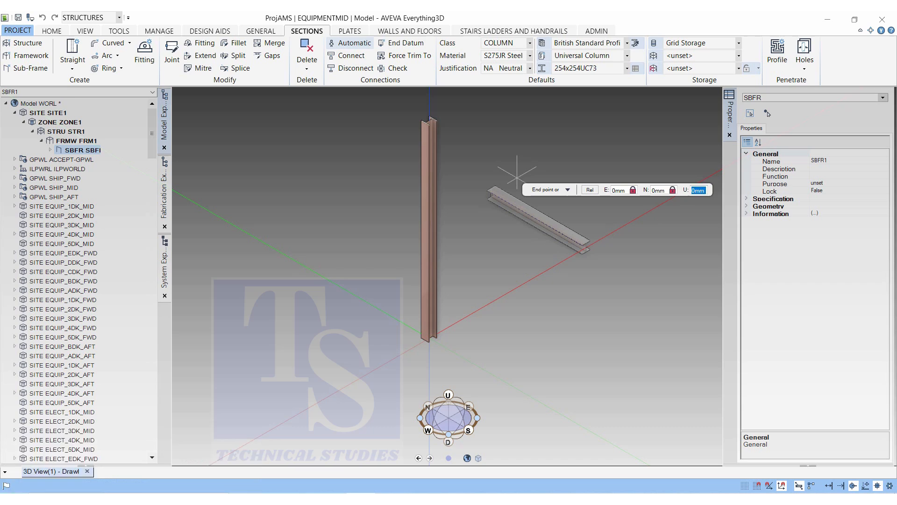
pyautogui.write('6000')
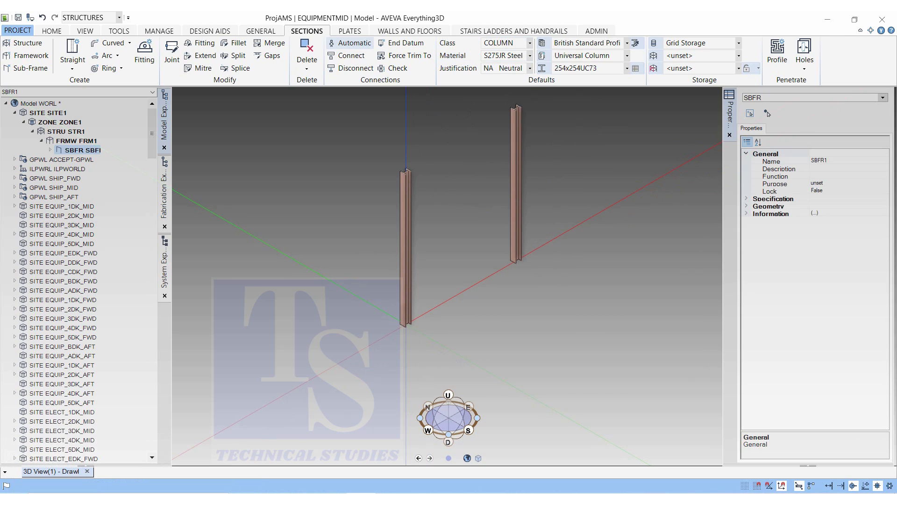
# - Default new sections to Universal Beam 305x165UB46, class BEAM, justified centre top
pyautogui.scroll(-3)
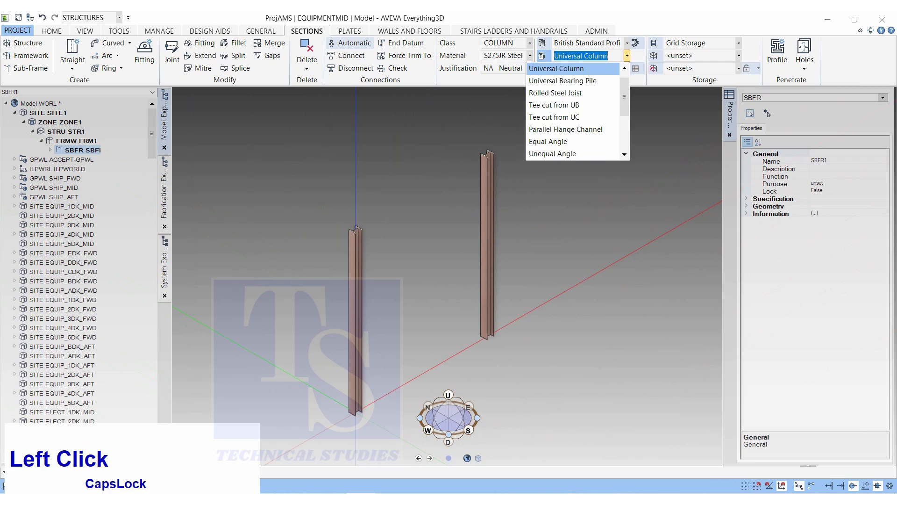
pyautogui.scroll(3)
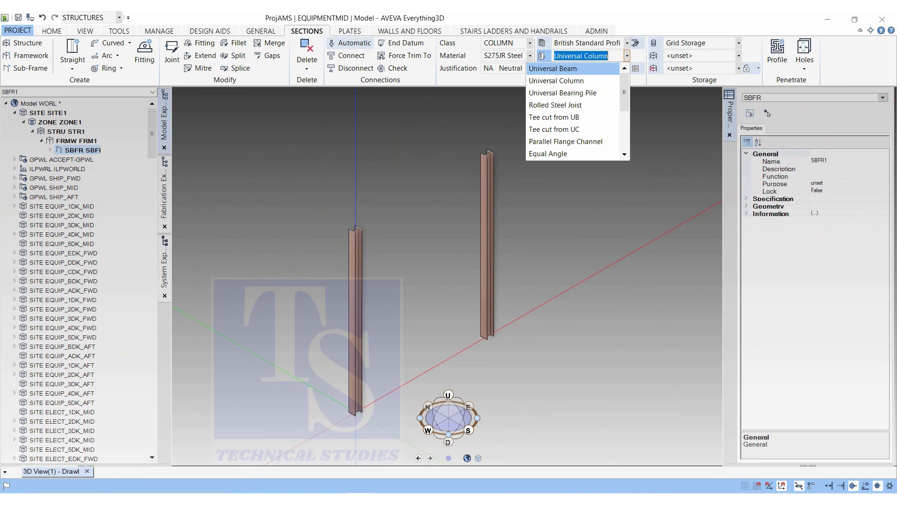
pyautogui.click(552, 68)
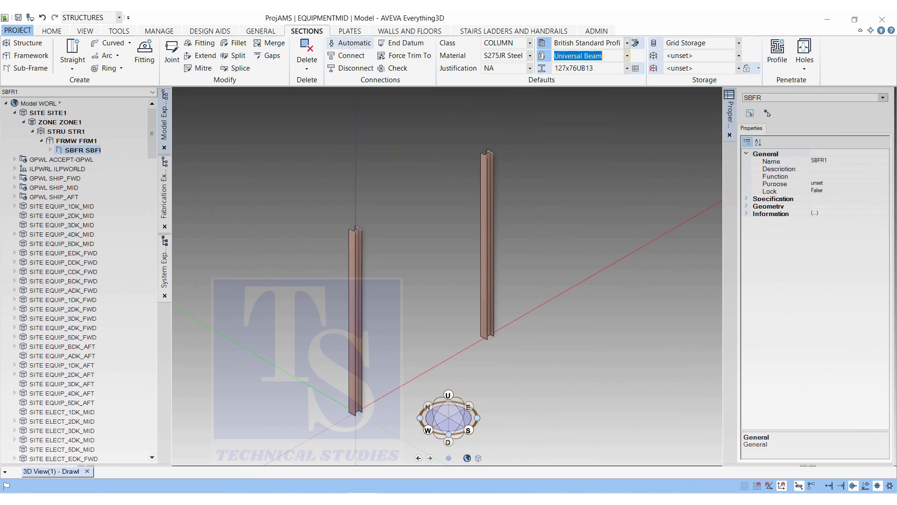
pyautogui.click(529, 43)
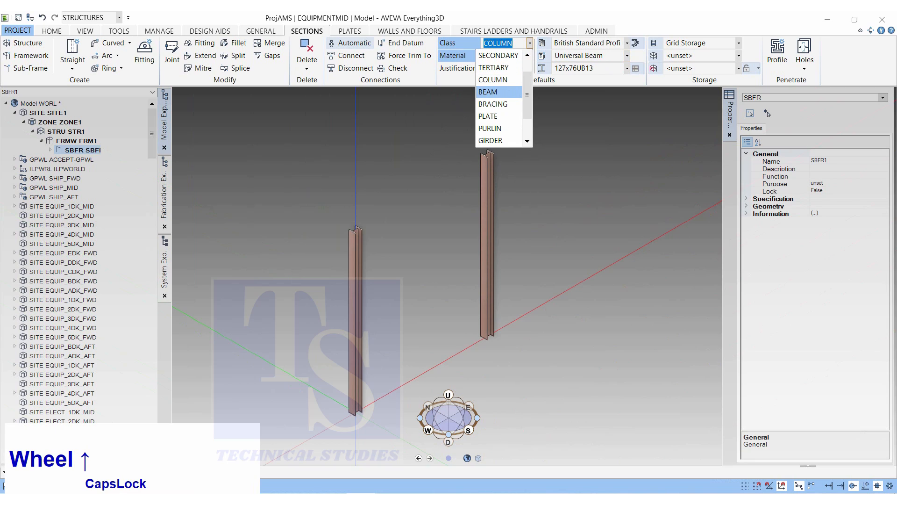
pyautogui.click(487, 92)
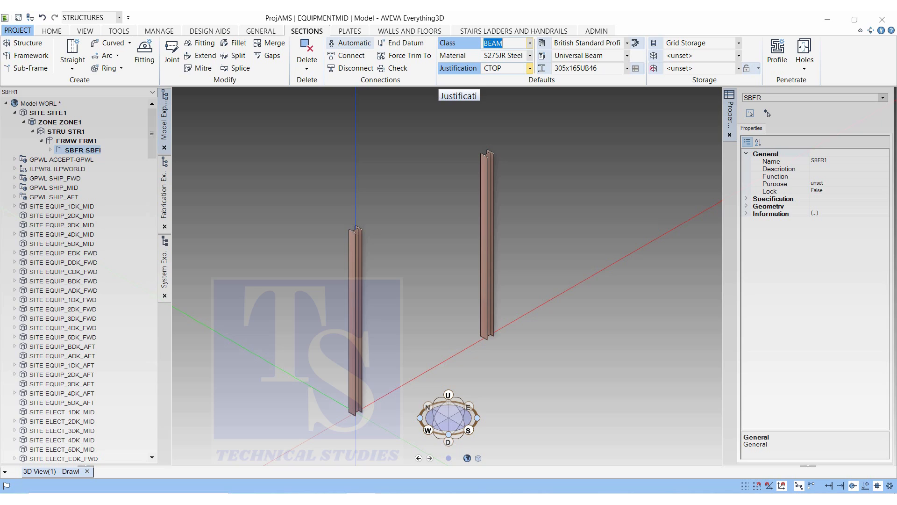
pyautogui.click(529, 68)
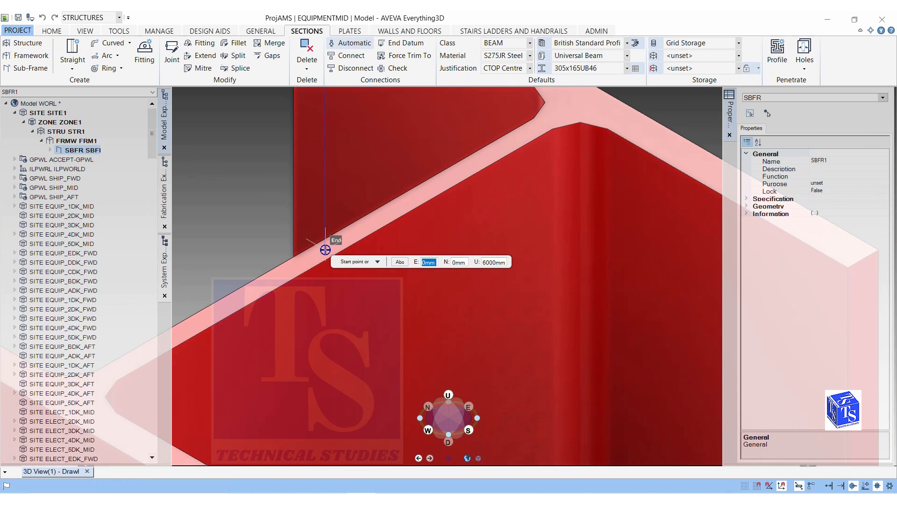
# - Draw the beam from the left column top to the right column top
pyautogui.click(325, 250)
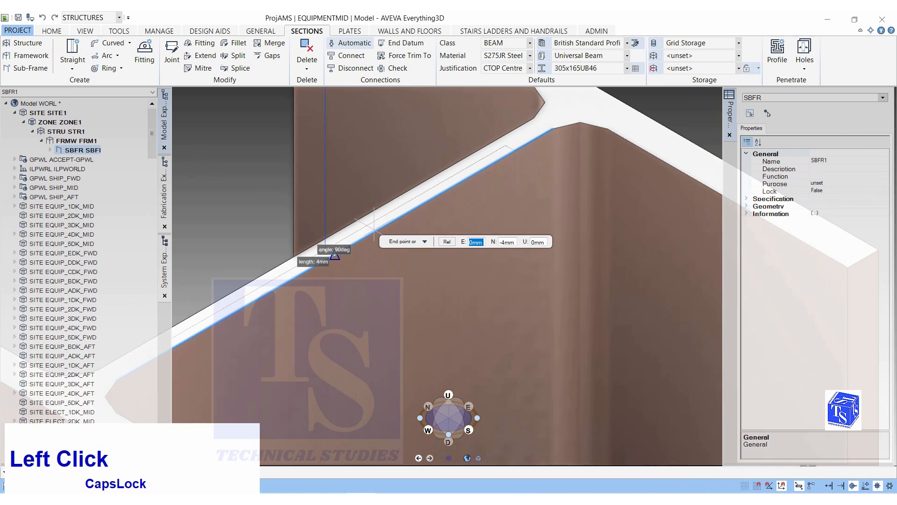
pyautogui.scroll(-3)
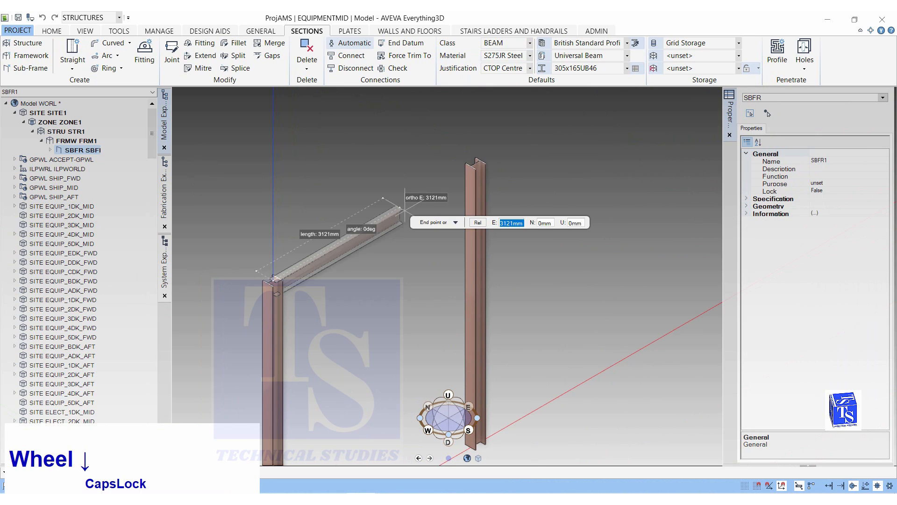
pyautogui.scroll(3)
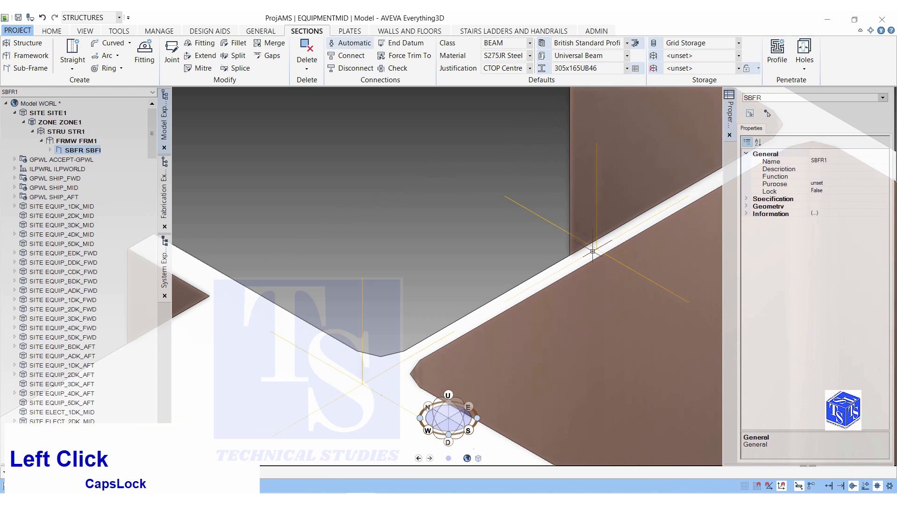
pyautogui.scroll(-3)
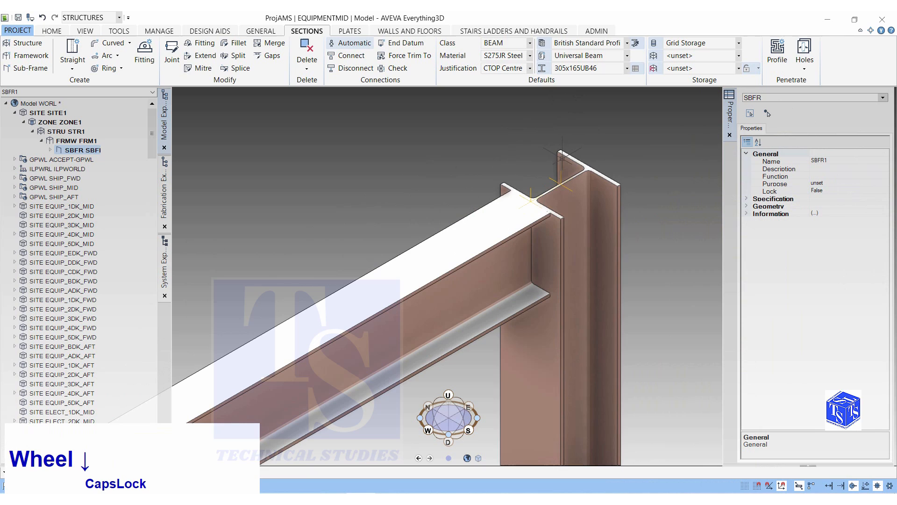
pyautogui.scroll(-3)
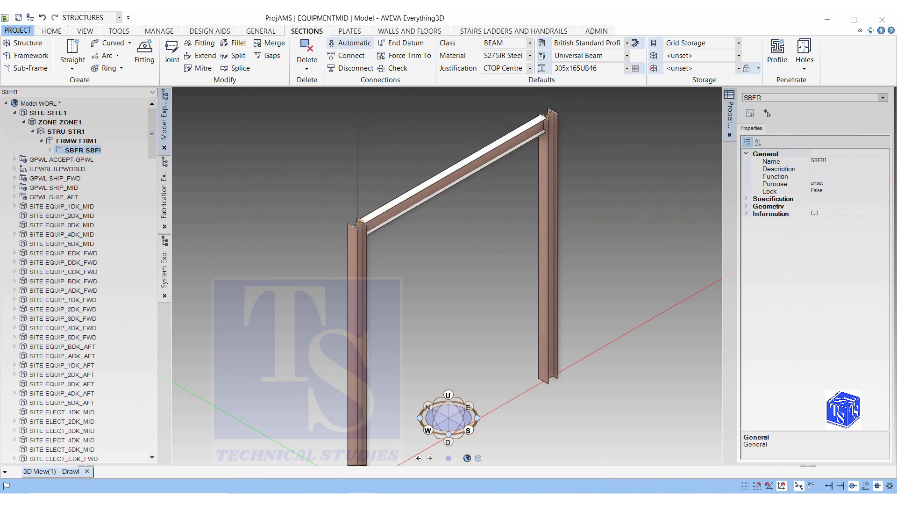
# - Set Copy Offset to pick elements in the view with a Z offset of -3000 mm
pyautogui.click(51, 30)
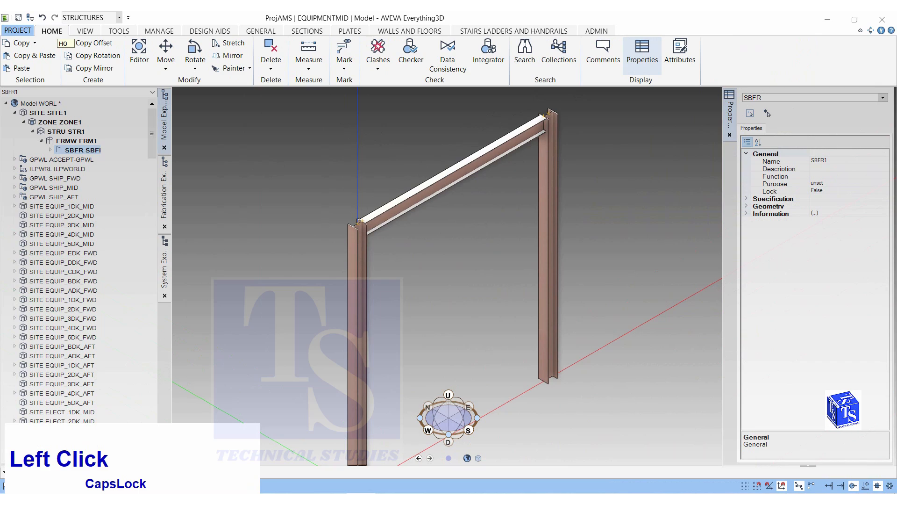
pyautogui.moveTo(91, 43)
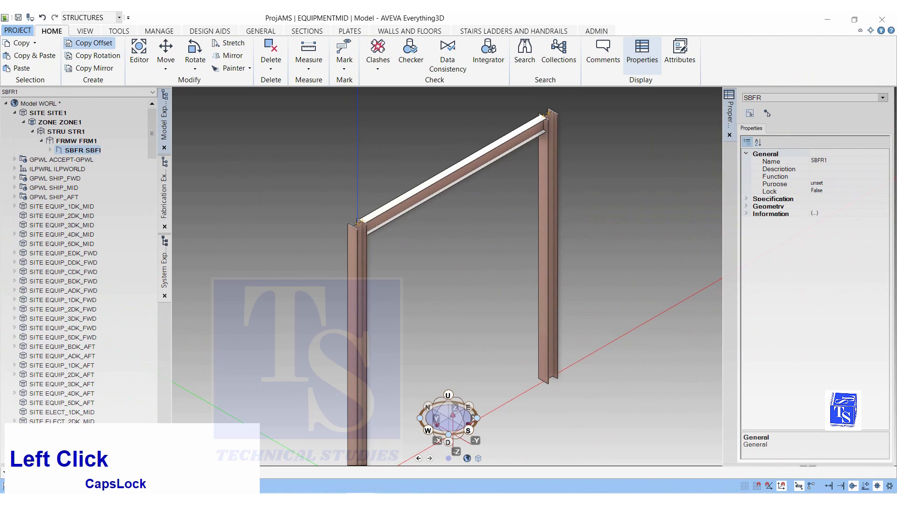
pyautogui.click(91, 43)
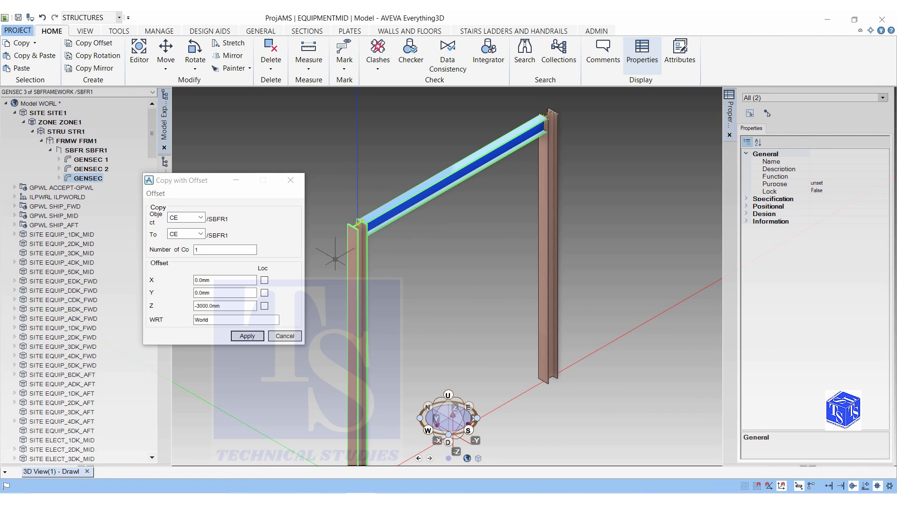
pyautogui.click(184, 218)
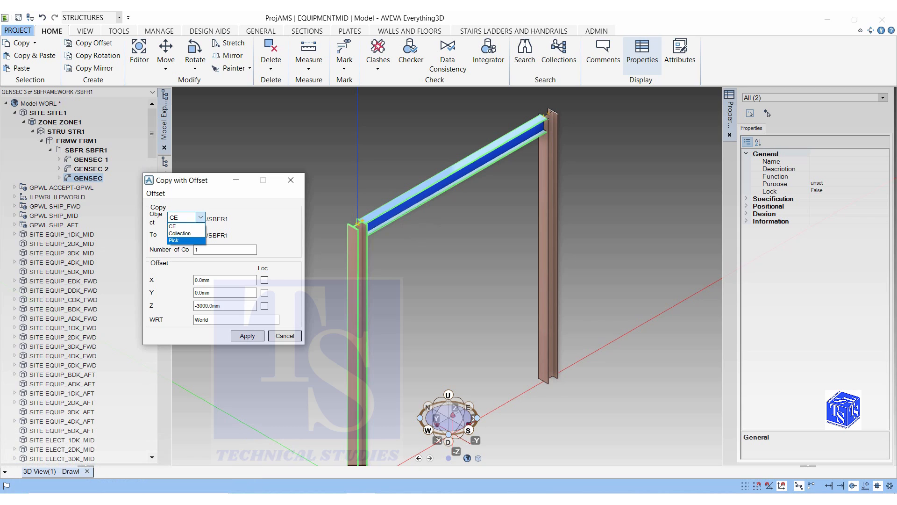
pyautogui.click(173, 240)
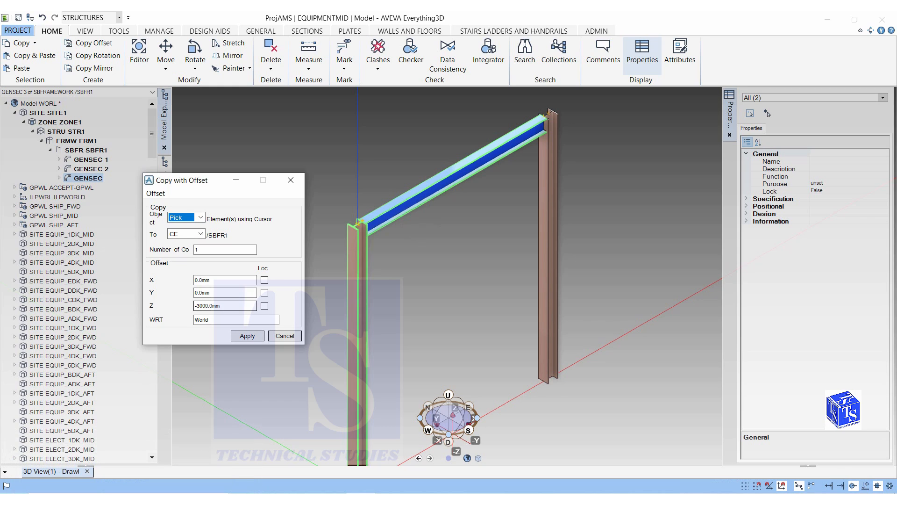
pyautogui.click(225, 305)
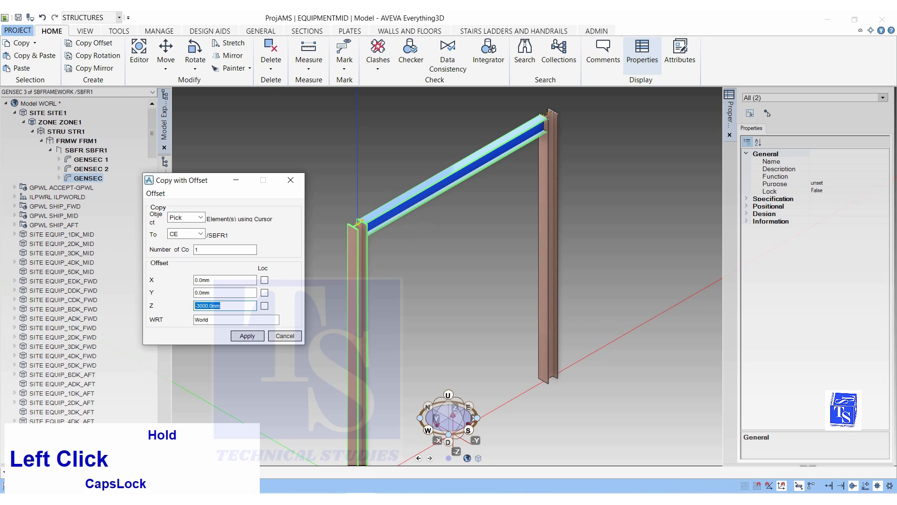
pyautogui.write('-3')
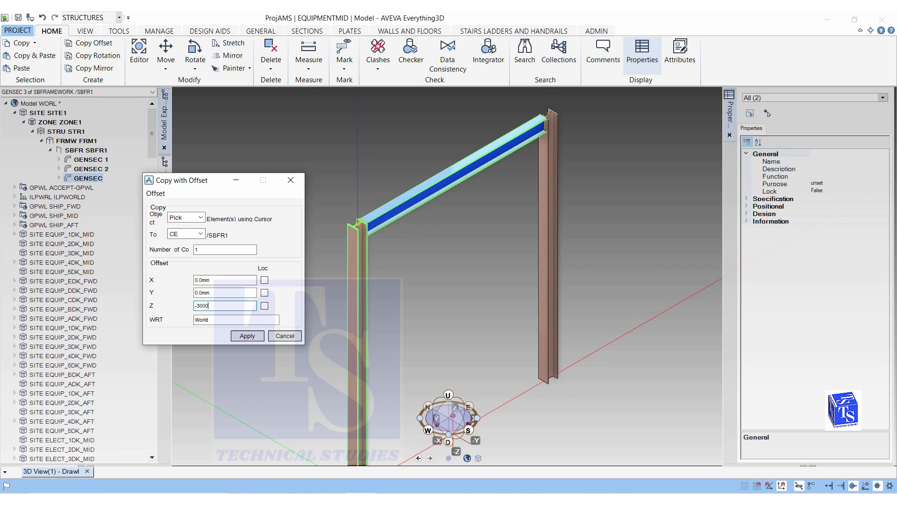
# - Pick the top beam, apply the copy and confirm it
pyautogui.click(247, 336)
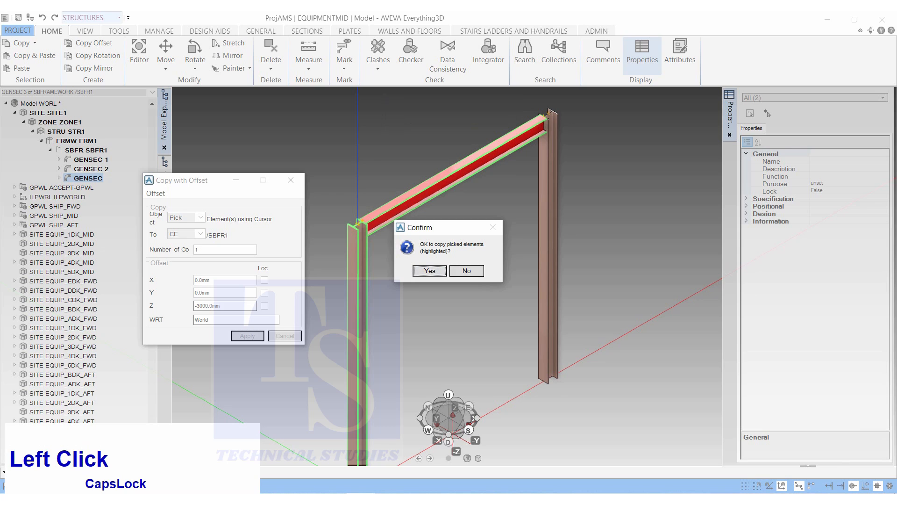
pyautogui.click(429, 271)
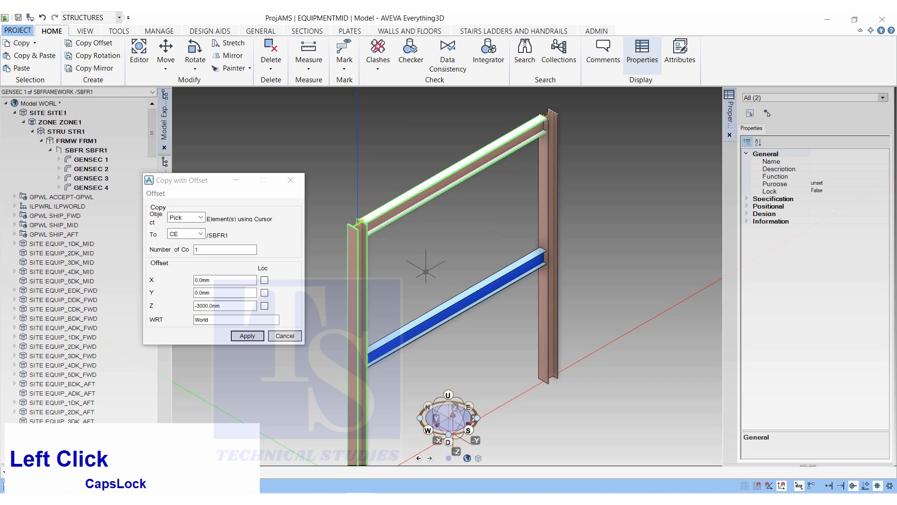
pyautogui.scroll(-3)
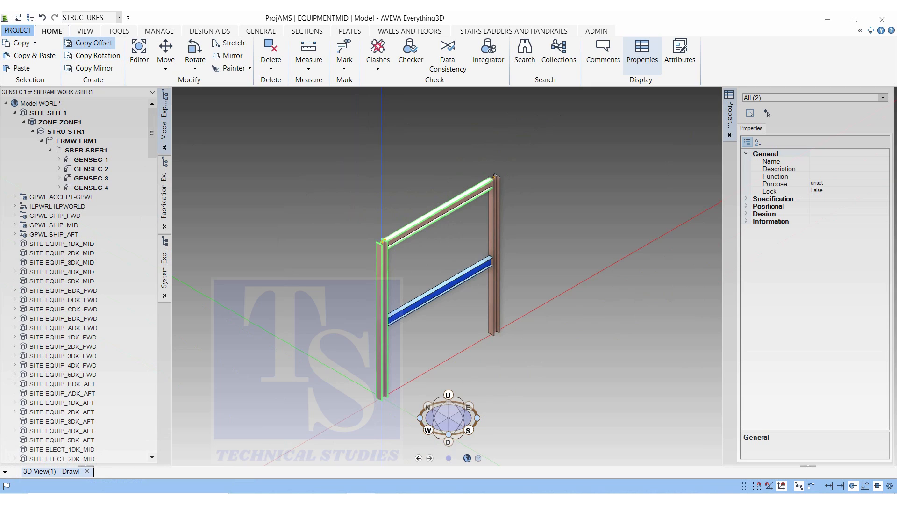
# - Set Copy Offset to 3 copies with Z 0 and a Y spacing of 5500 mm
pyautogui.click(90, 43)
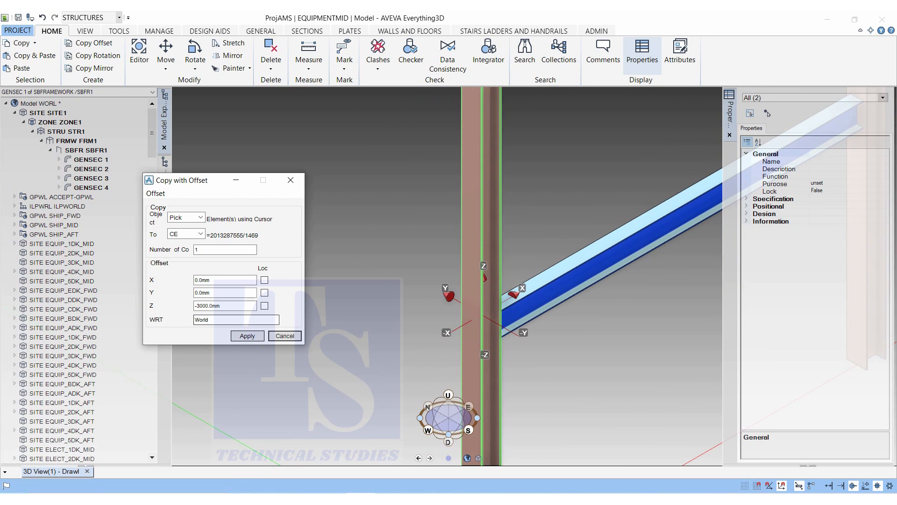
pyautogui.write('0')
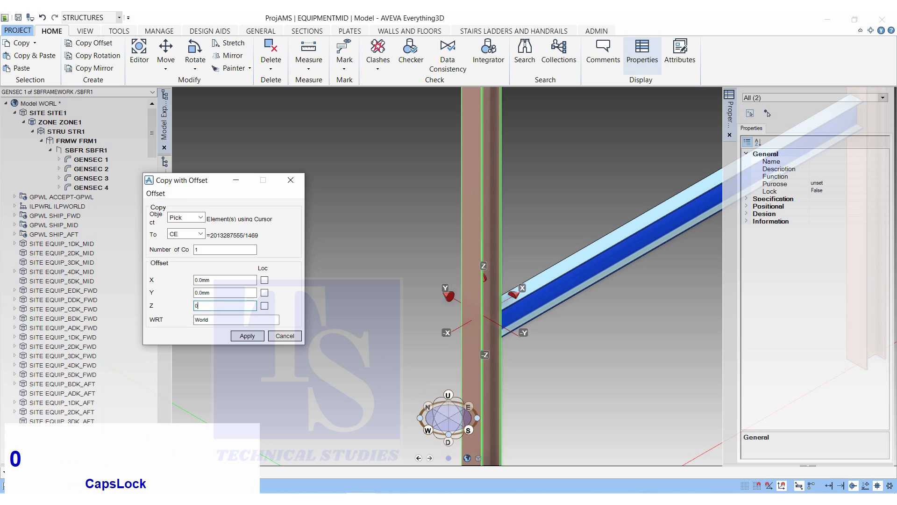
pyautogui.click(225, 304)
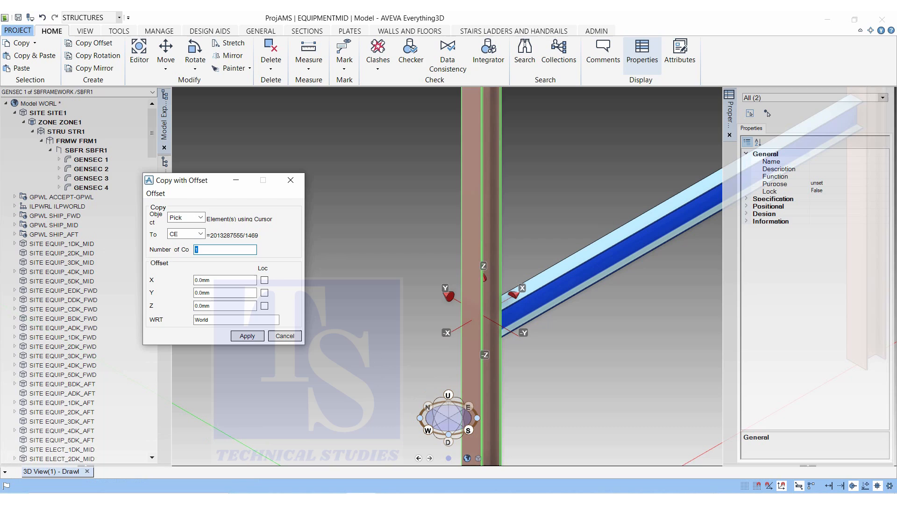
pyautogui.write('3')
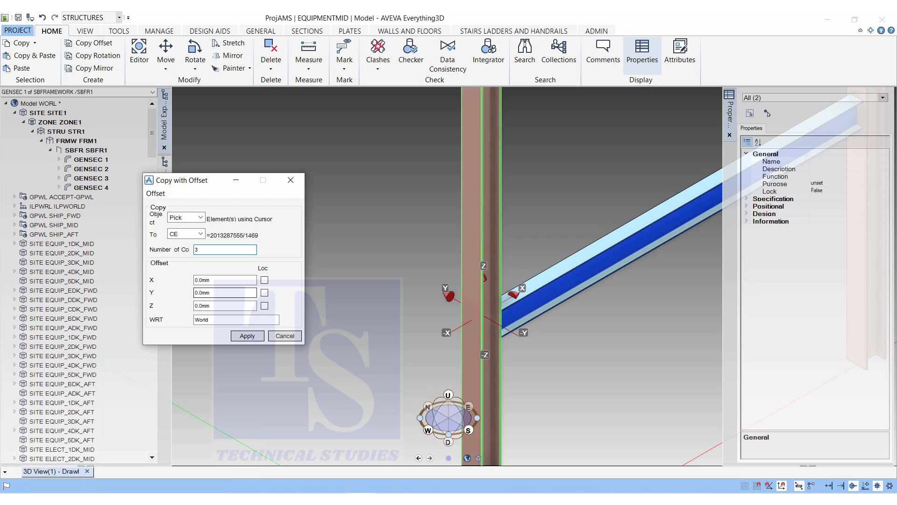
pyautogui.click(224, 293)
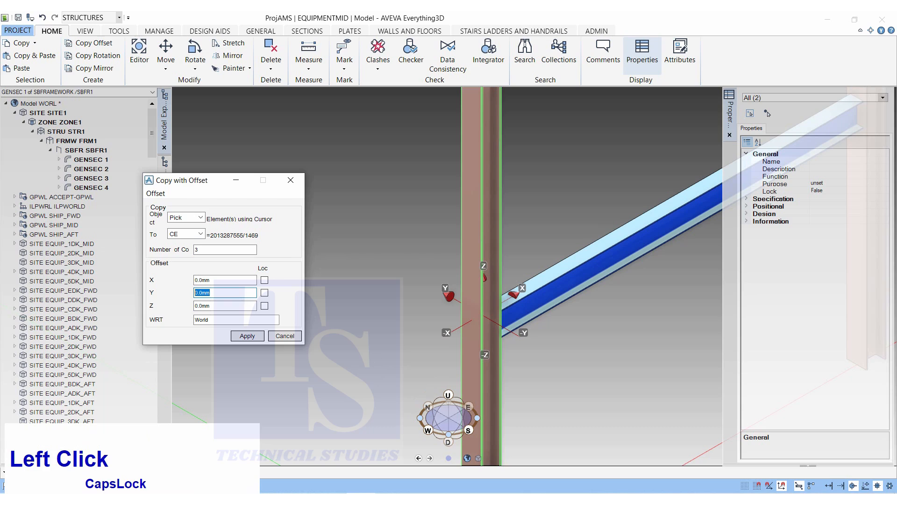
pyautogui.write('5500')
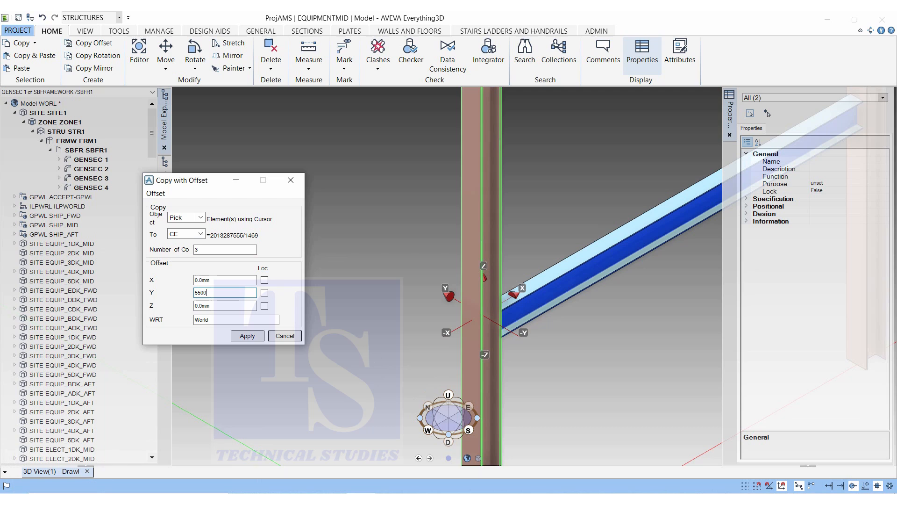
pyautogui.scroll(-3)
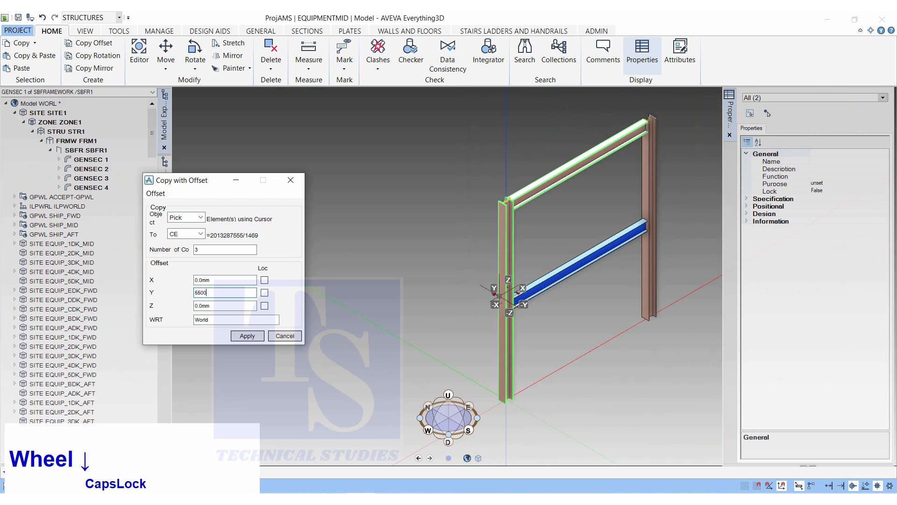
# - Apply the three frame copies along Y and confirm them
pyautogui.click(247, 336)
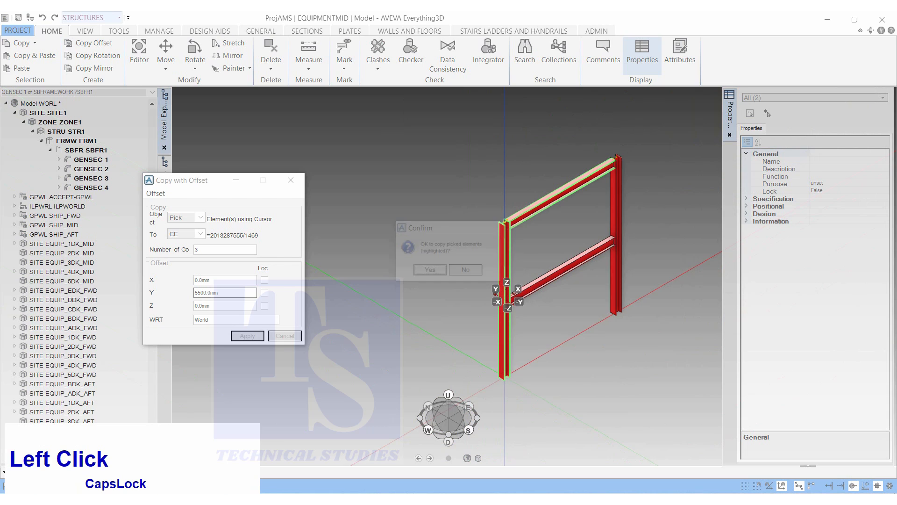
pyautogui.click(428, 270)
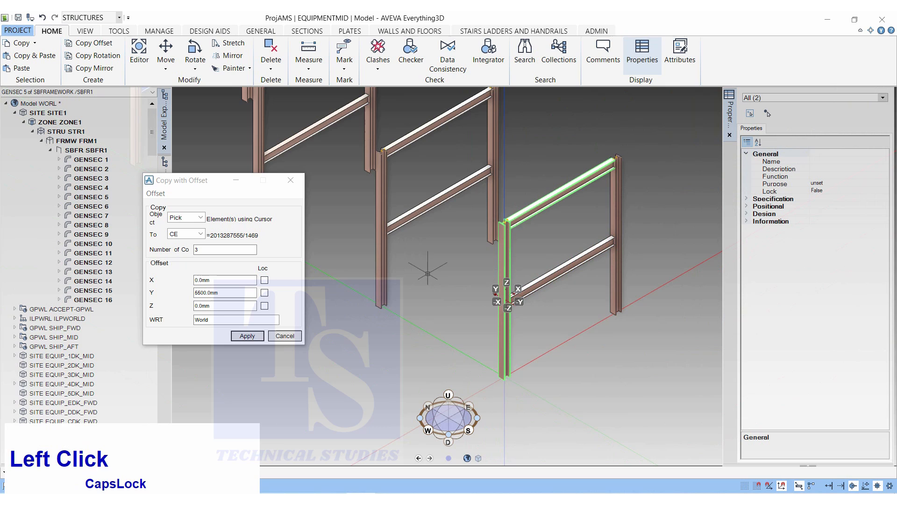
pyautogui.scroll(-3)
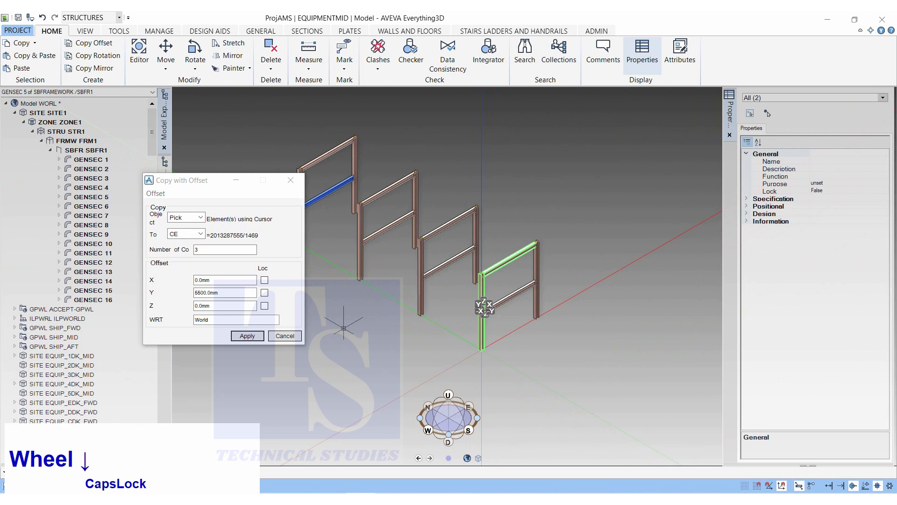
pyautogui.click(284, 336)
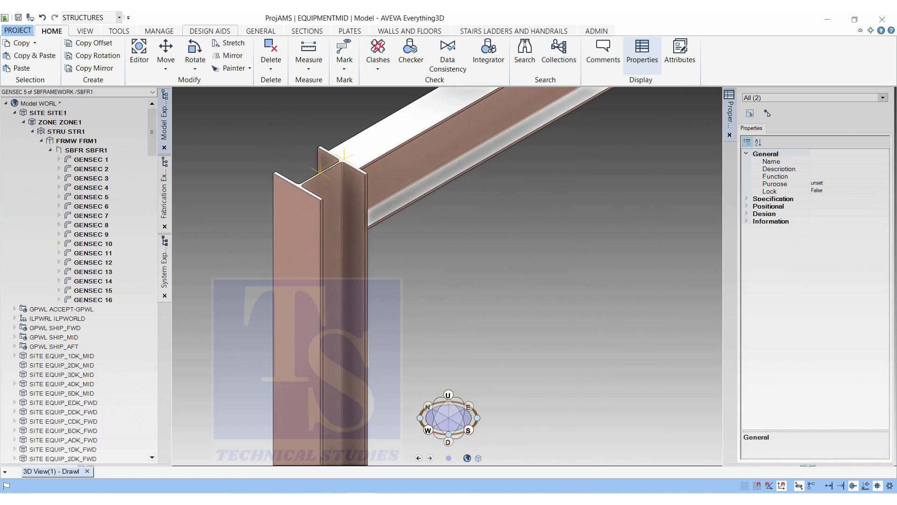
# - Start a single straight section from the SECTIONS tools to join the column tops
pyautogui.click(307, 31)
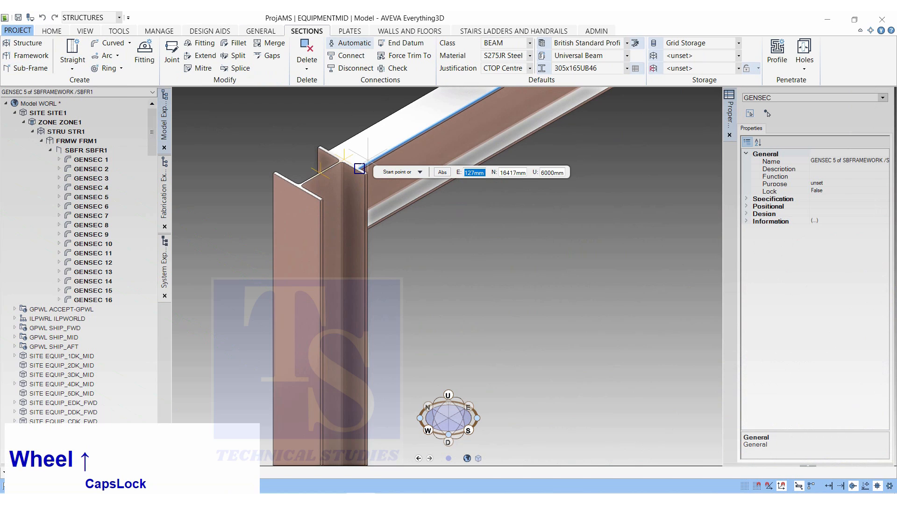
pyautogui.scroll(3)
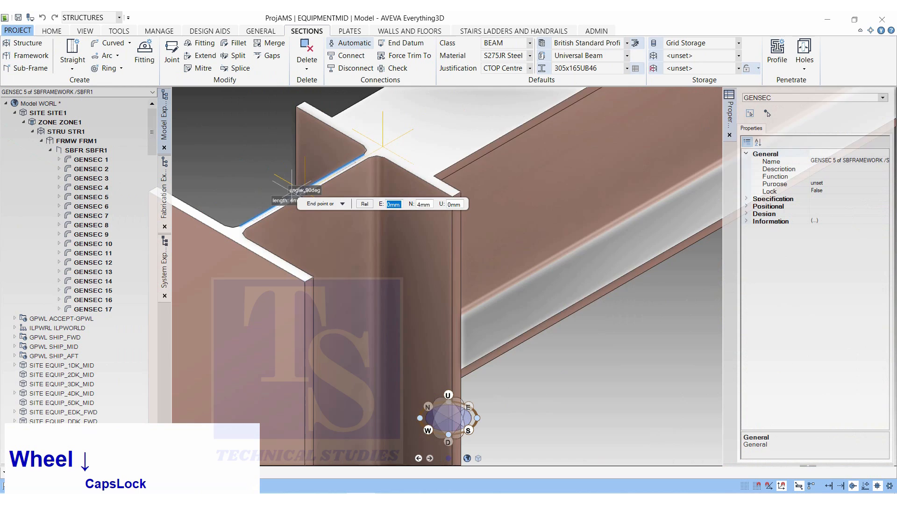
pyautogui.scroll(-3)
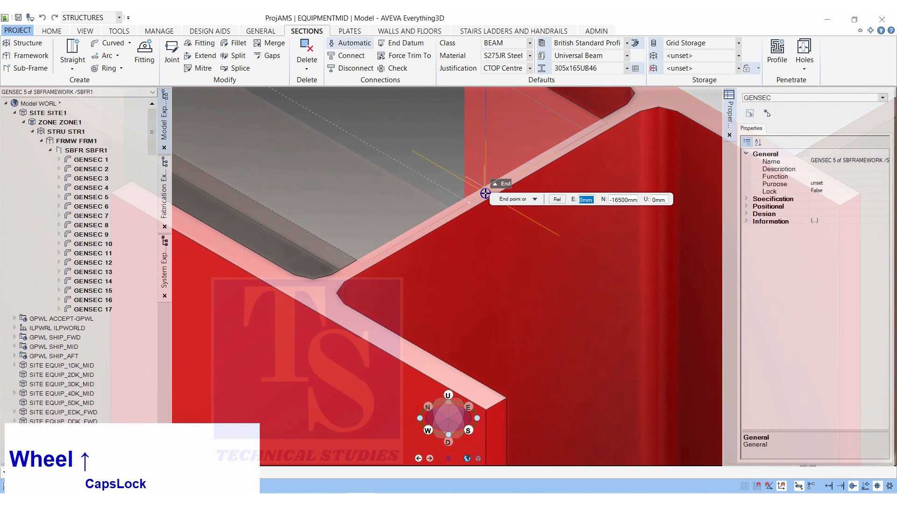
pyautogui.scroll(-3)
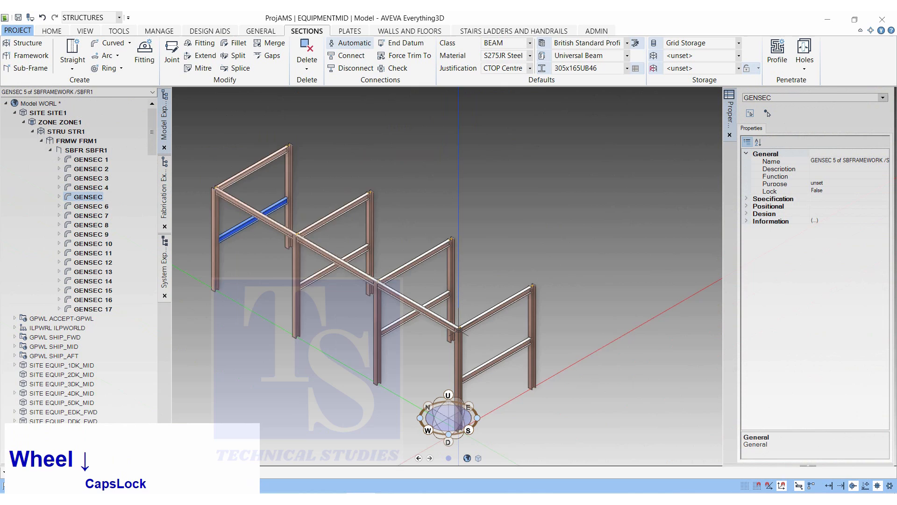
pyautogui.scroll(3)
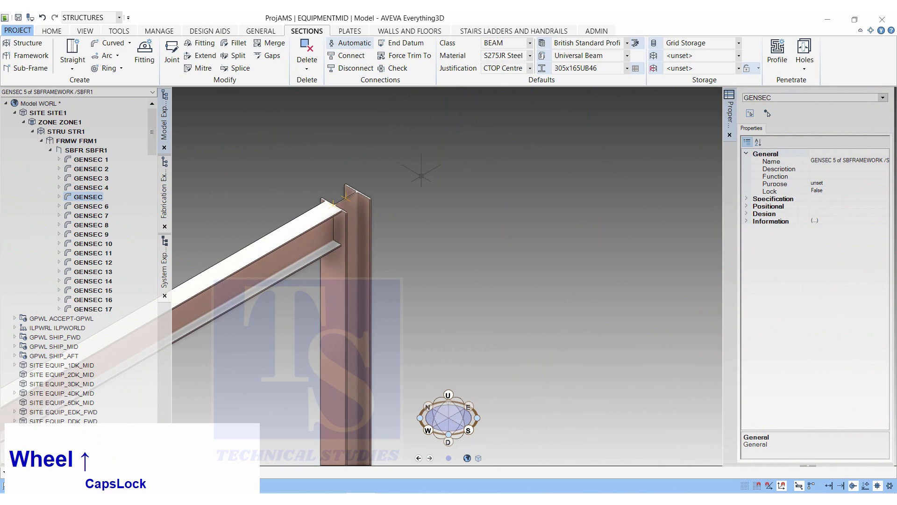
pyautogui.click(72, 59)
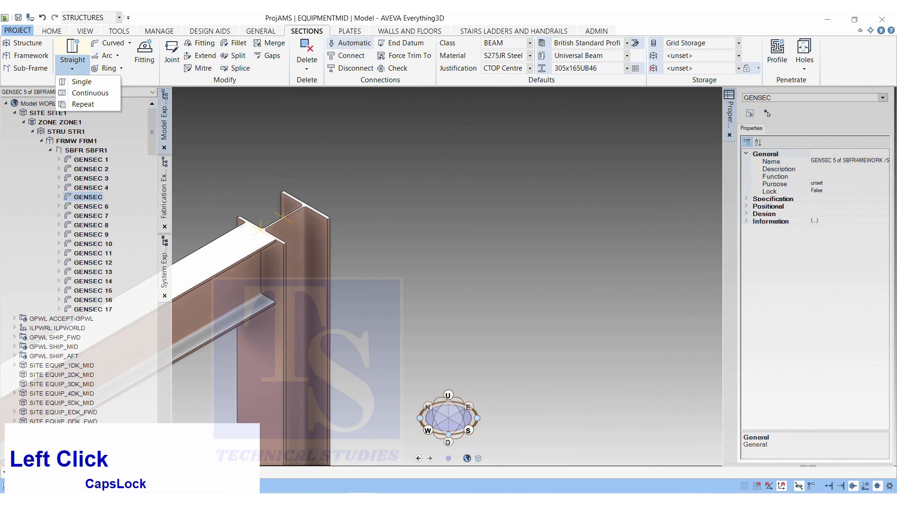
pyautogui.click(81, 81)
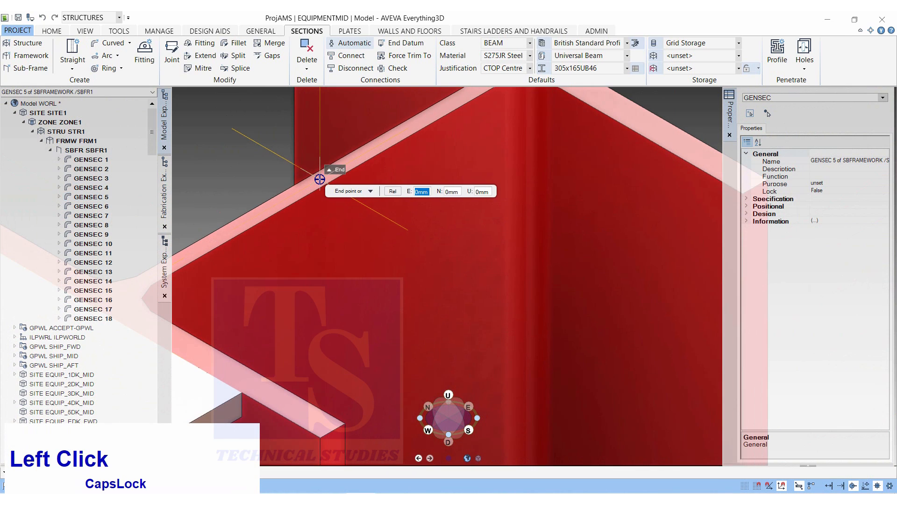
# - Run a longitudinal beam along each side, snapped between the outer column tops
pyautogui.scroll(-3)
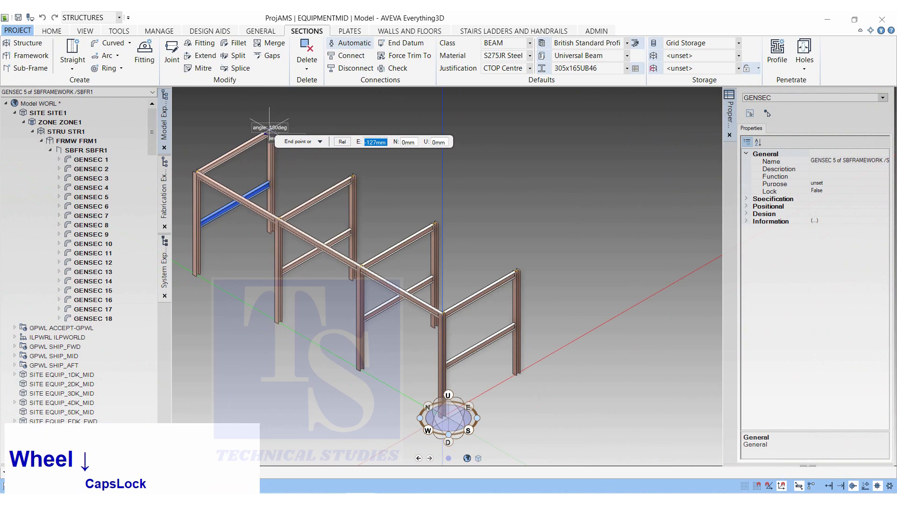
pyautogui.scroll(3)
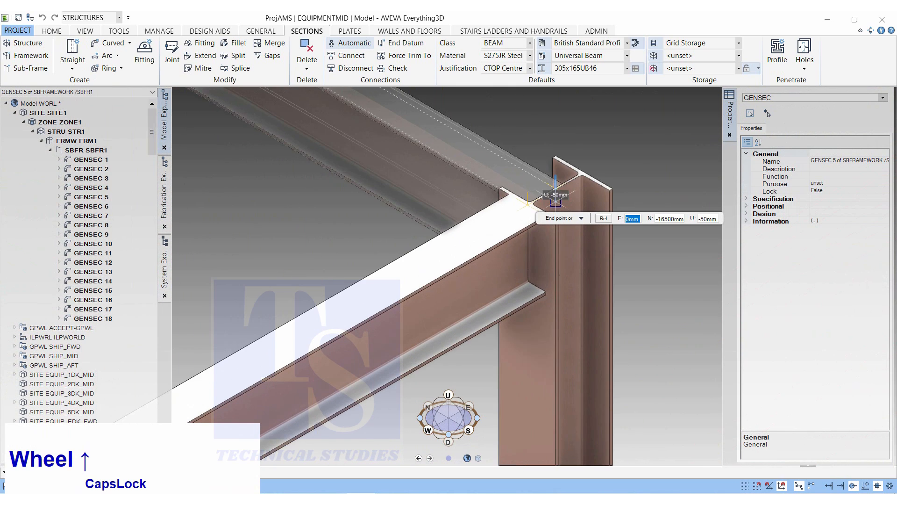
pyautogui.click(527, 168)
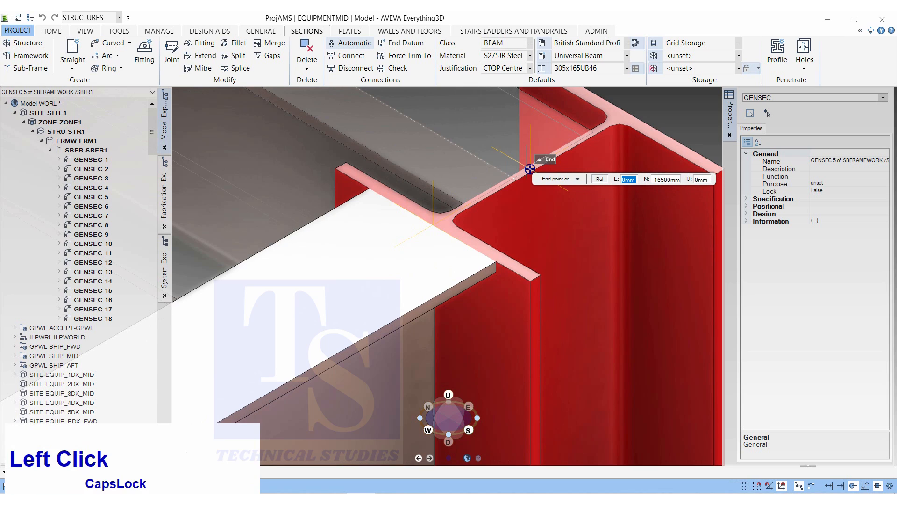
pyautogui.scroll(-3)
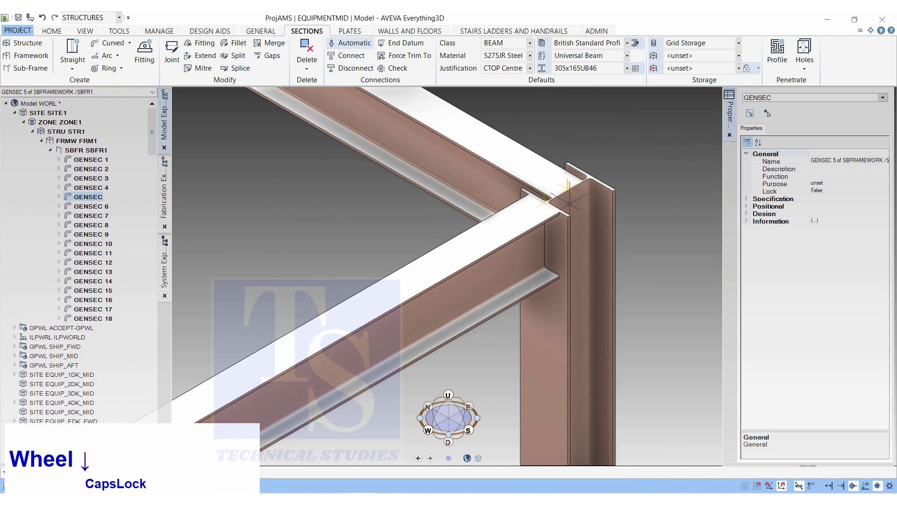
pyautogui.scroll(-3)
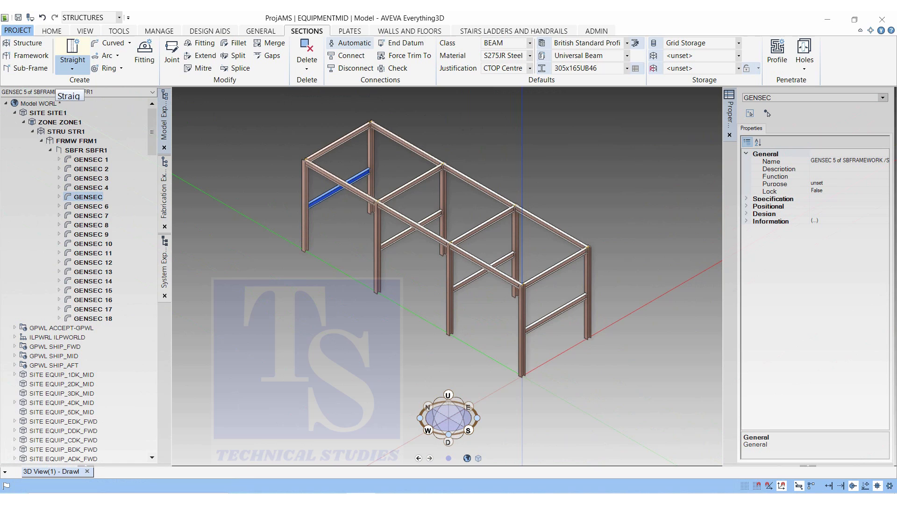
# - Copy Offset the two top beams once with Z -1600 mm to add a lower pair
pyautogui.click(52, 30)
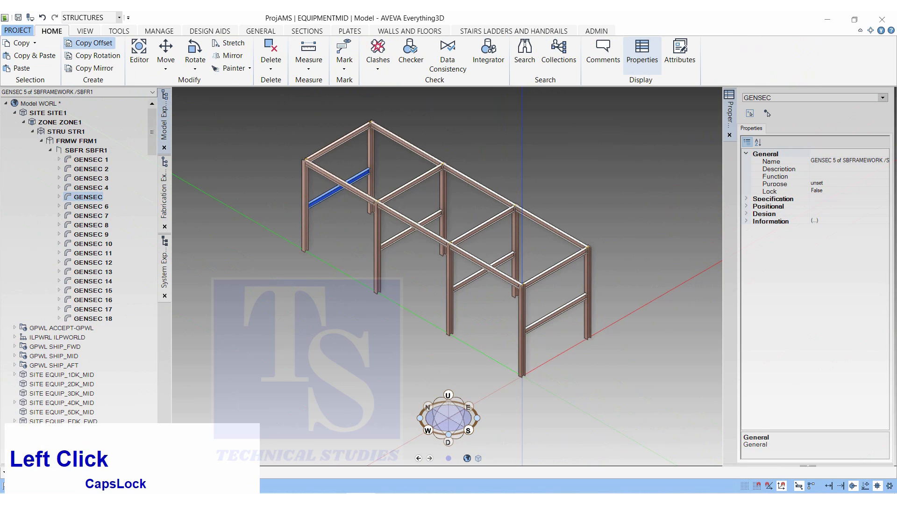
pyautogui.click(90, 43)
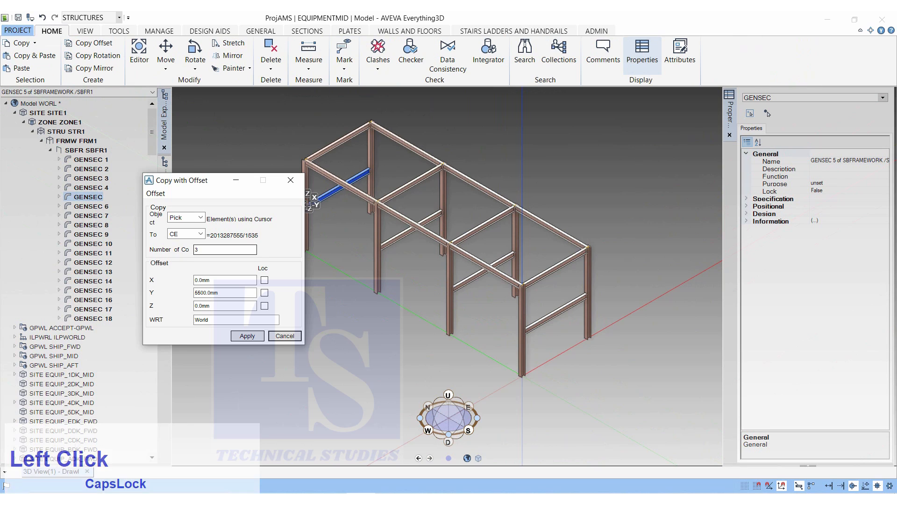
pyautogui.click(200, 218)
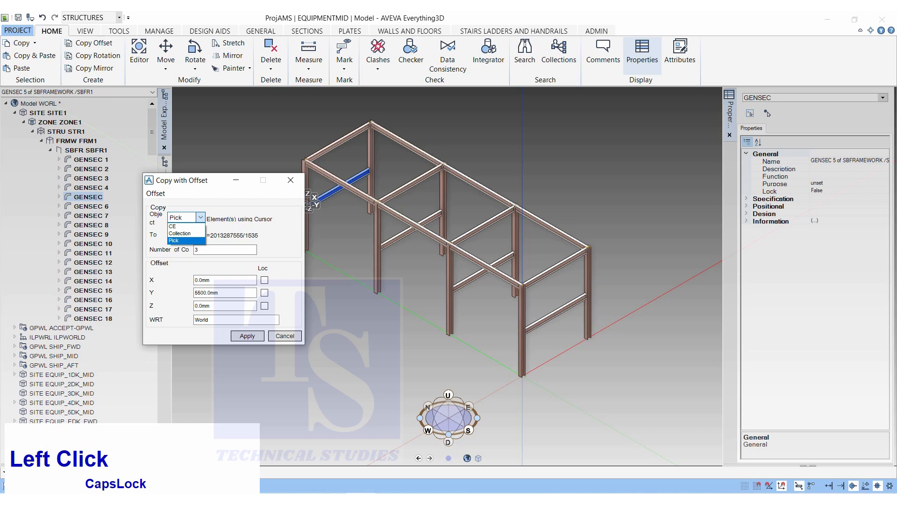
pyautogui.click(173, 226)
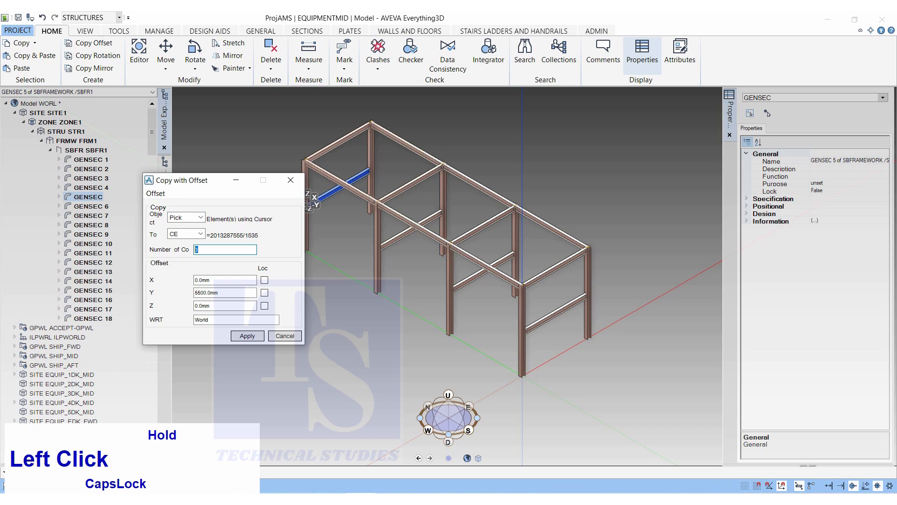
pyautogui.write('1')
pyautogui.click(225, 293)
pyautogui.write('0')
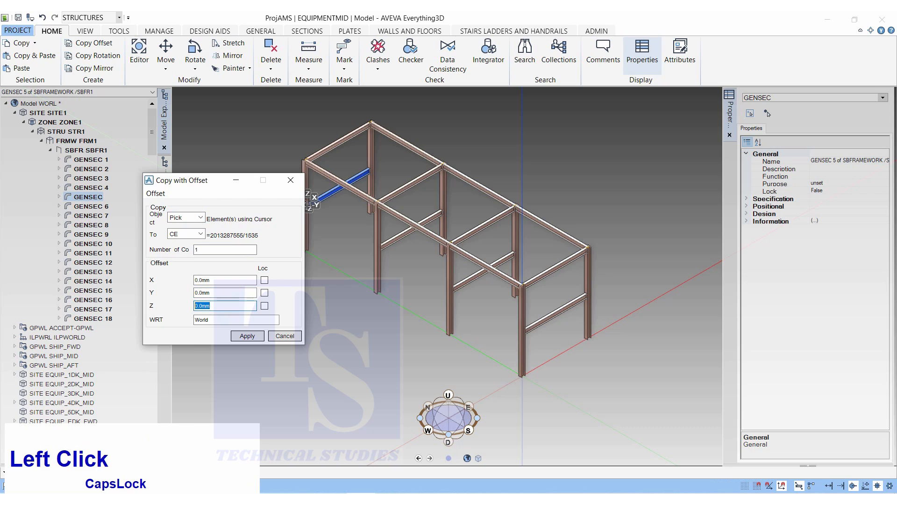
pyautogui.write('-150')
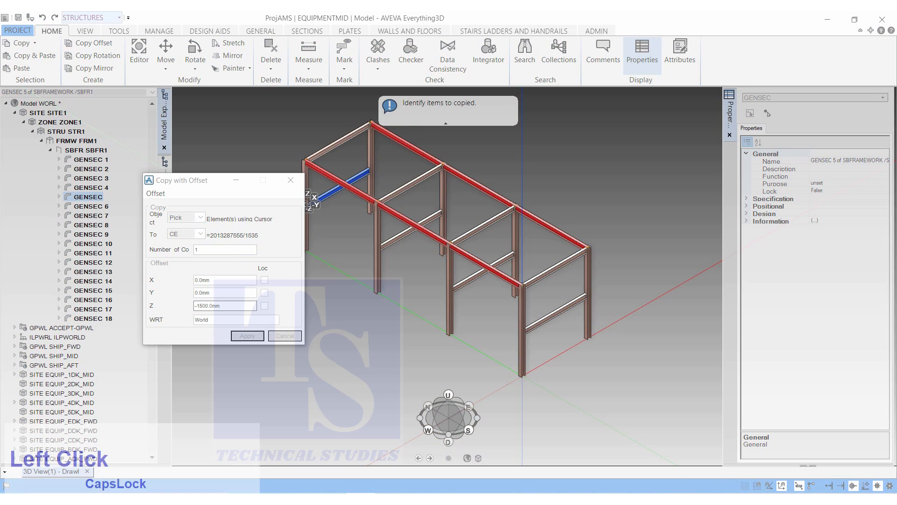
pyautogui.click(247, 336)
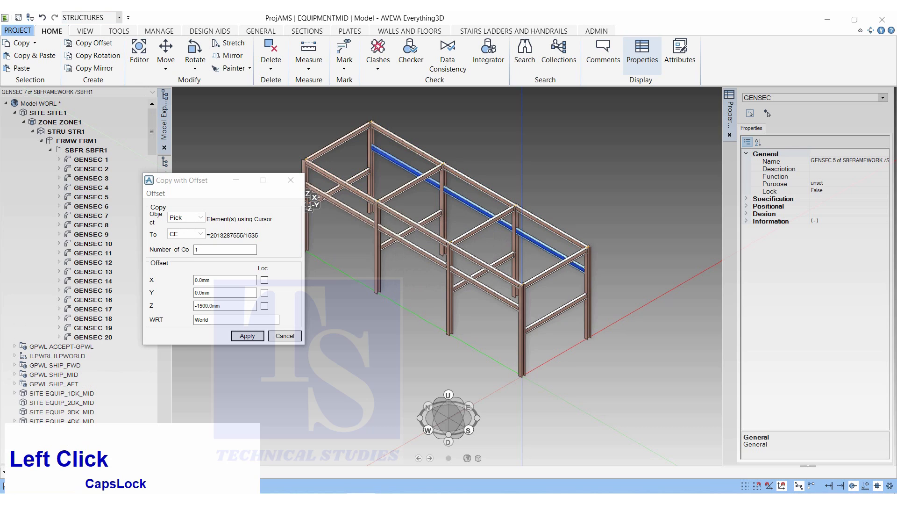
pyautogui.click(247, 335)
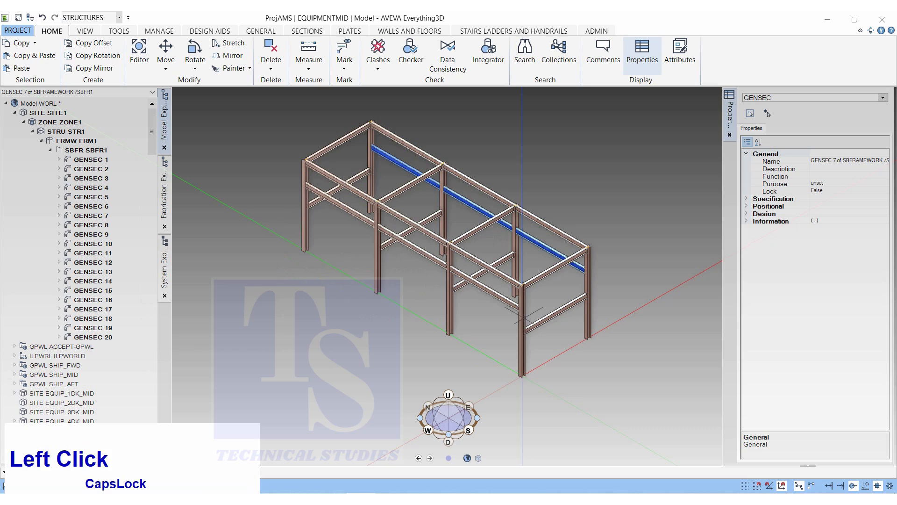
# - Zoom around the finished frame and bring up the VIEW ribbon display tools
pyautogui.scroll(3)
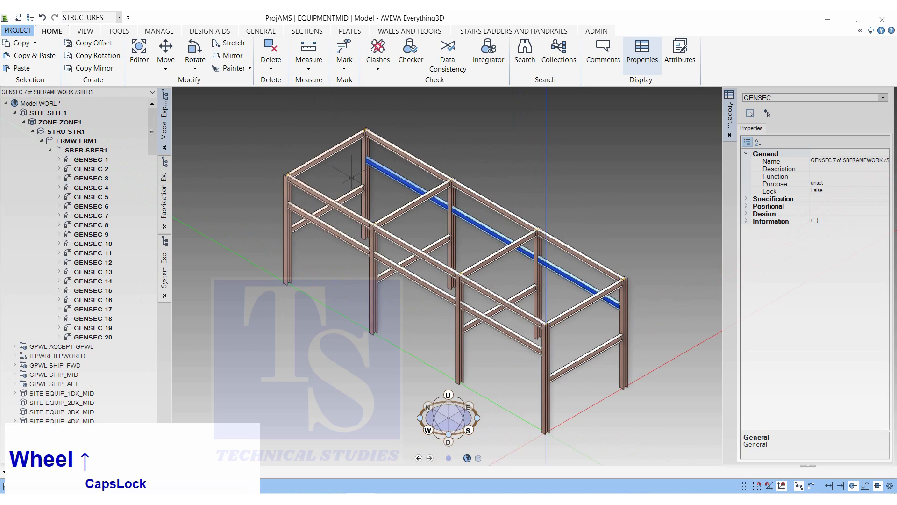
pyautogui.scroll(-3)
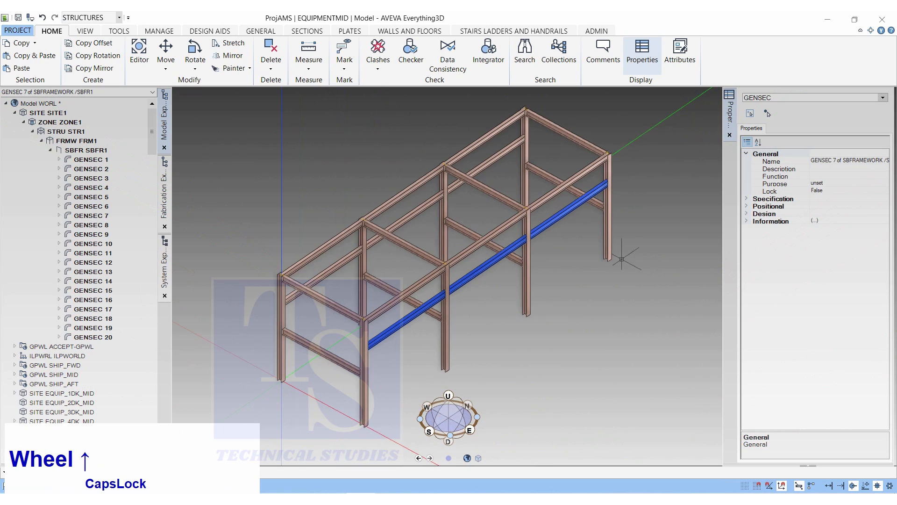
pyautogui.scroll(-3)
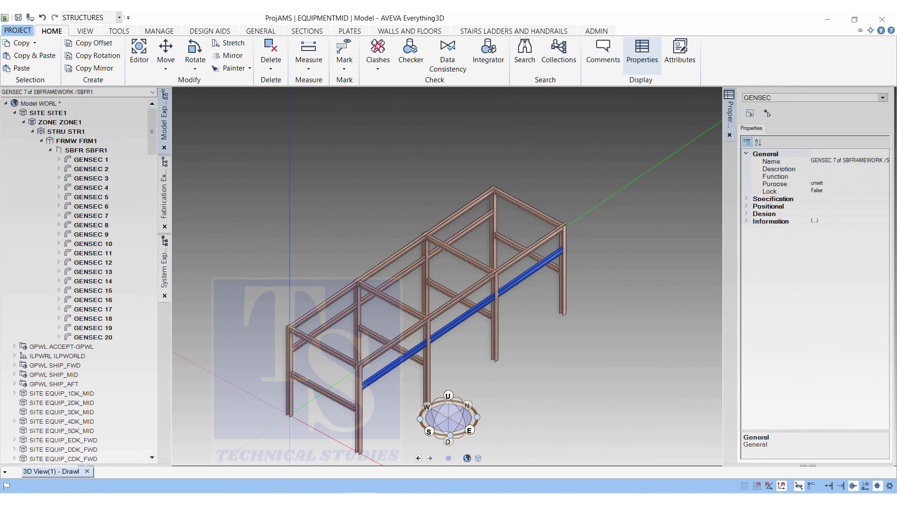
pyautogui.click(84, 31)
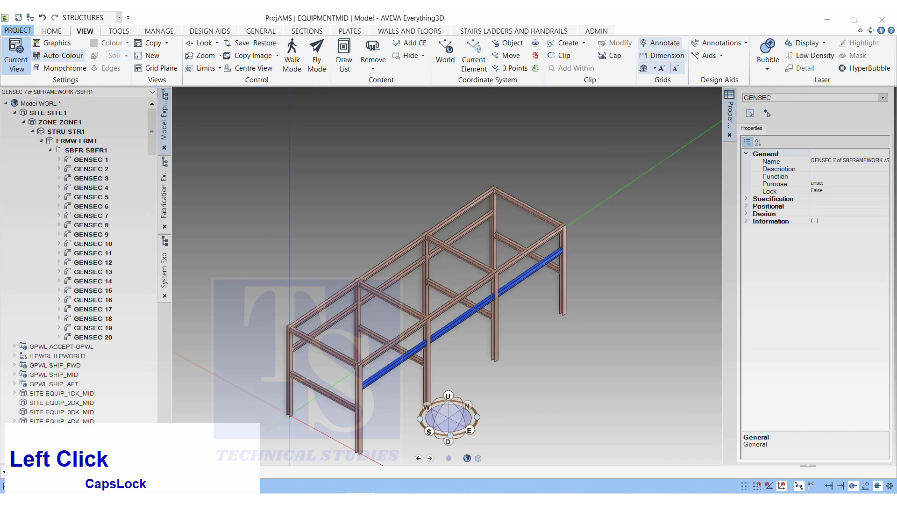